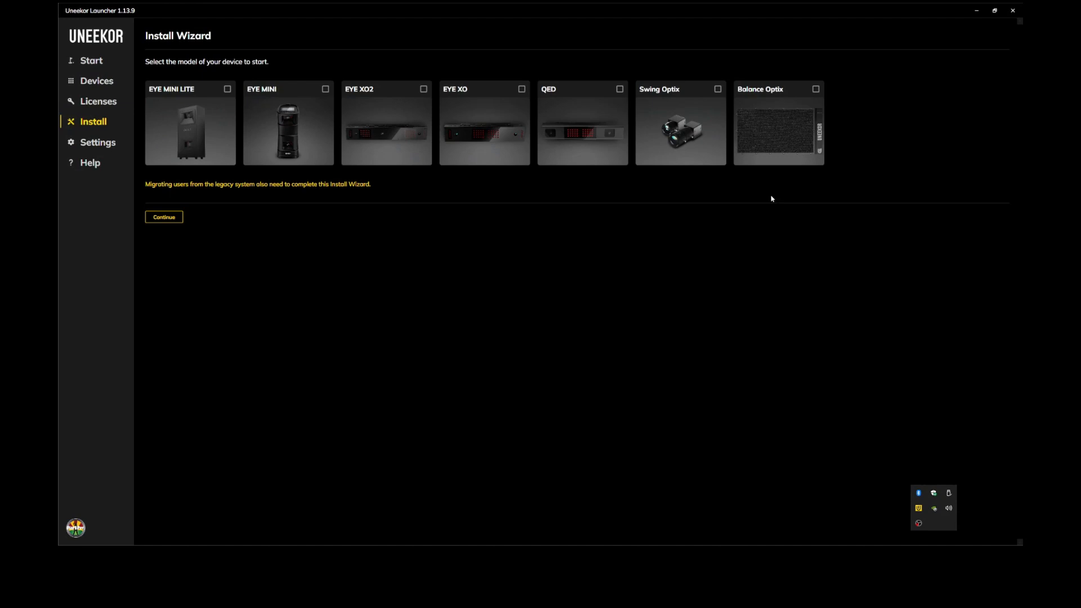
mouse_move(636, 358)
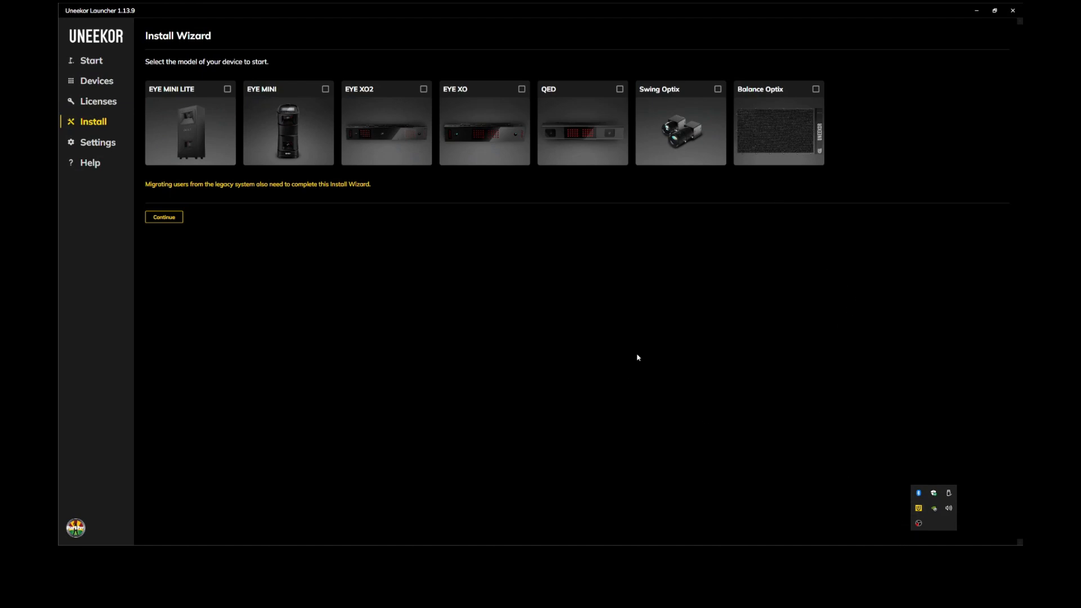
mouse_move(916, 539)
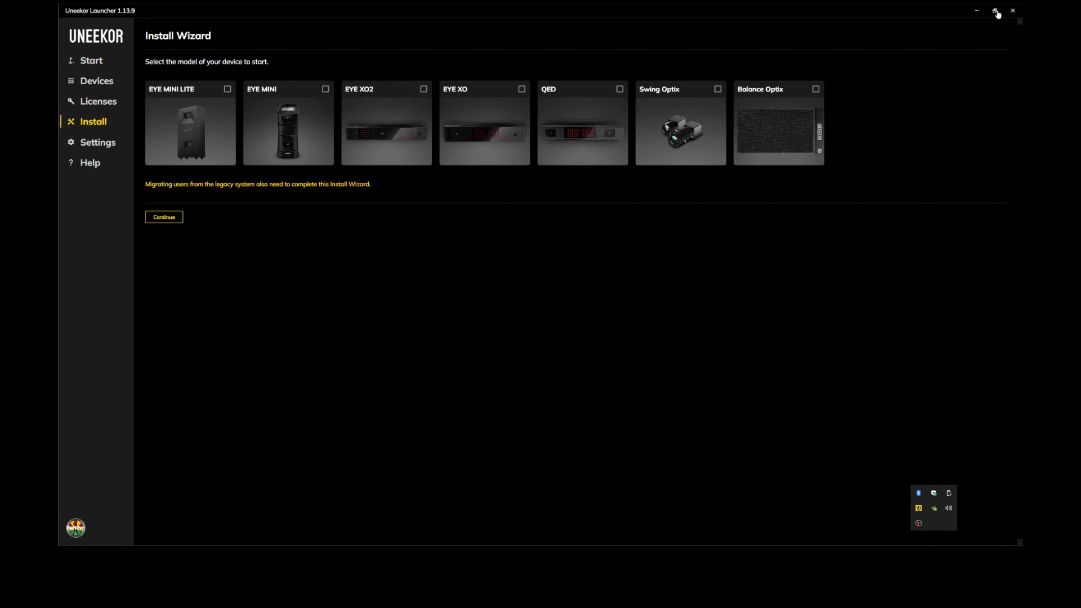
Step: Re-maximize the launcher window and check EYE MINI LITE on the Install Wizard model list
click(996, 10)
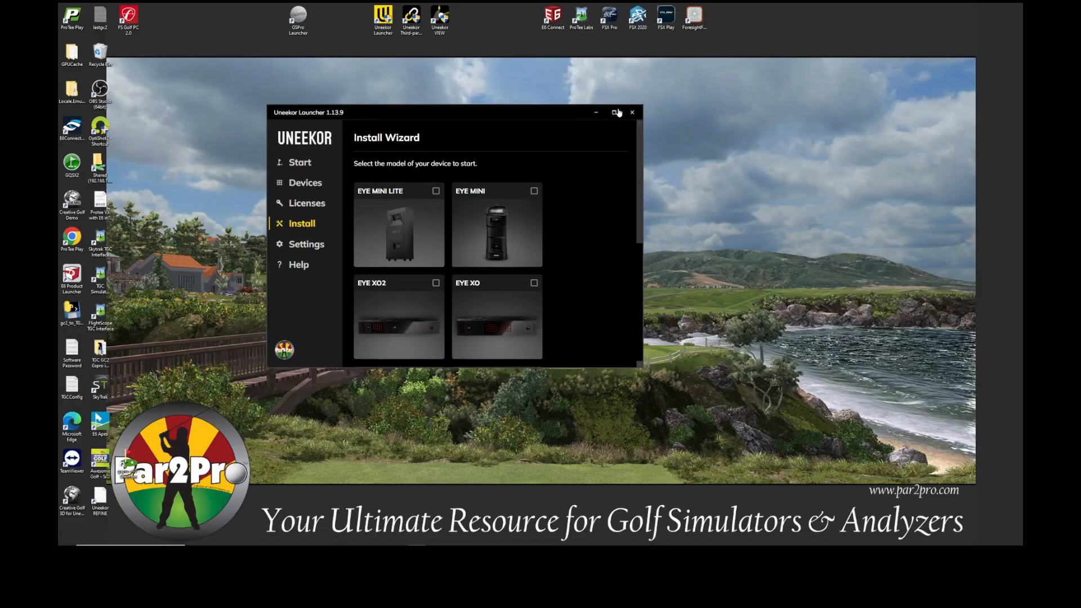
click(618, 112)
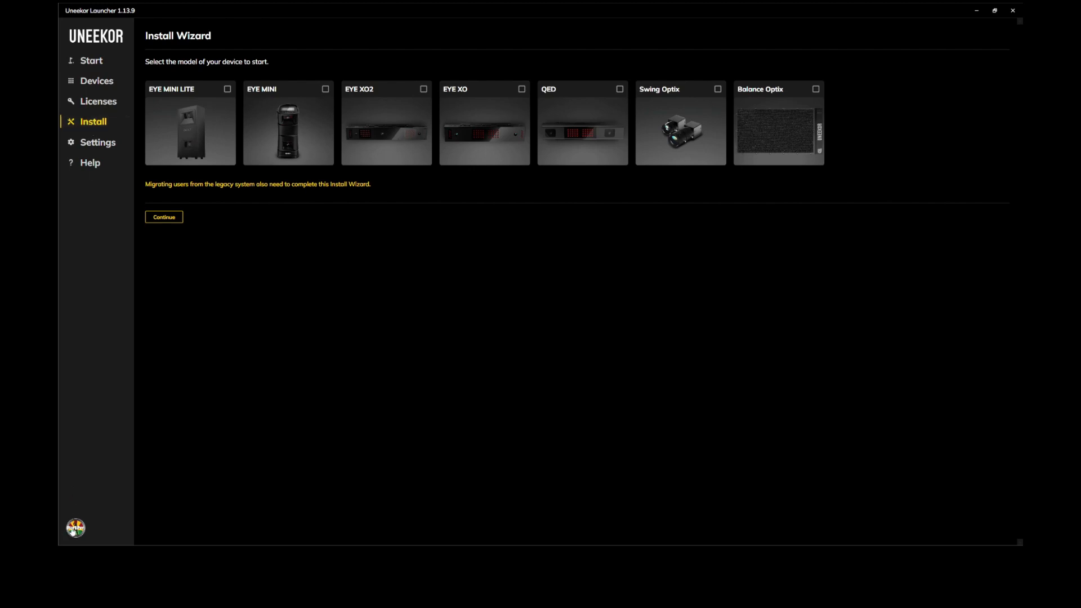
mouse_move(125, 263)
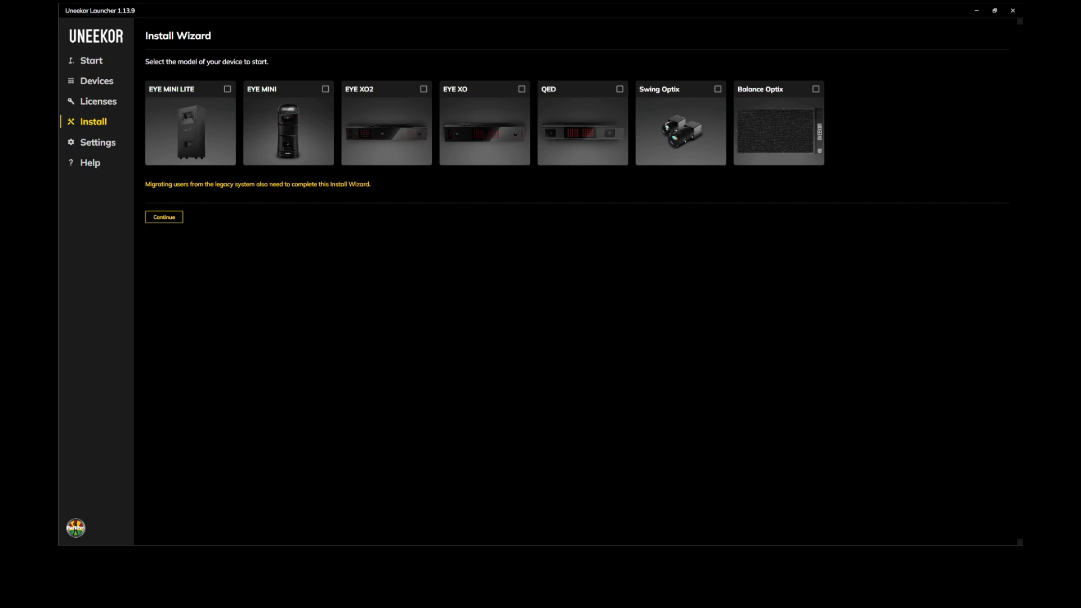
mouse_move(239, 113)
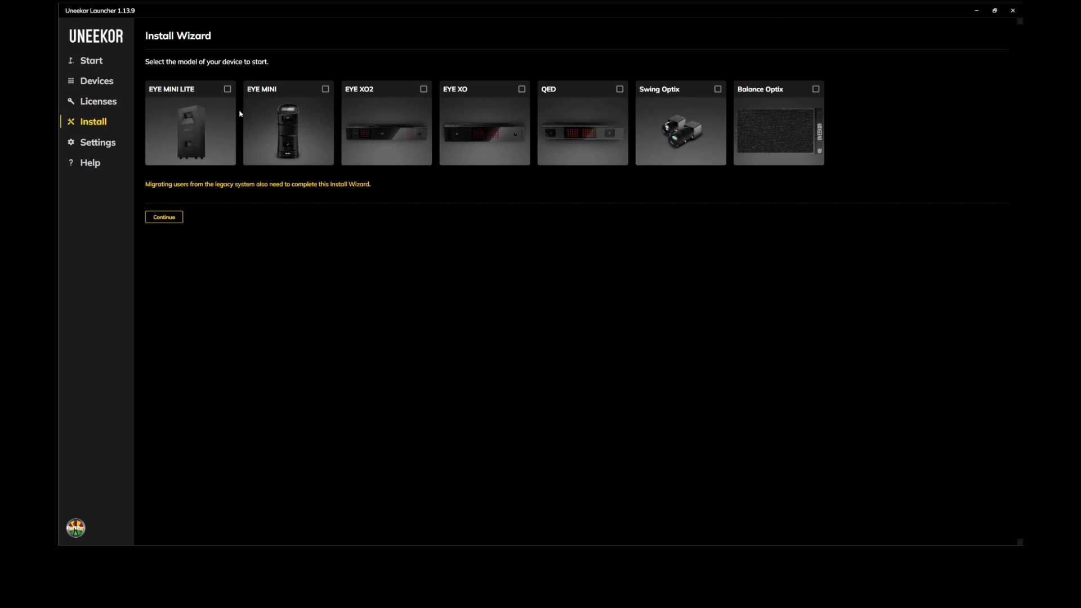
mouse_move(195, 121)
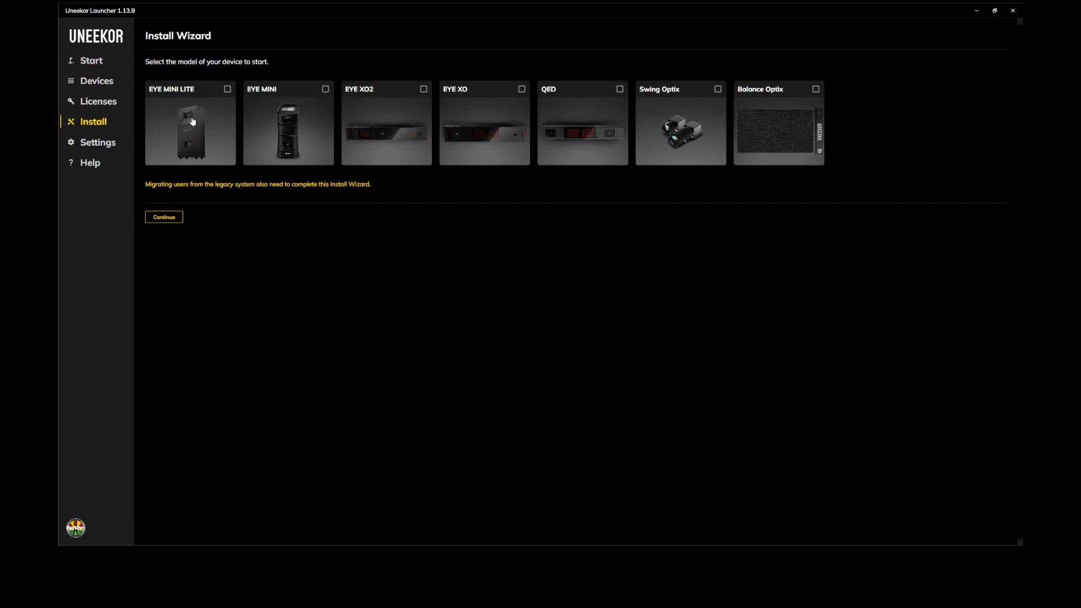
click(227, 88)
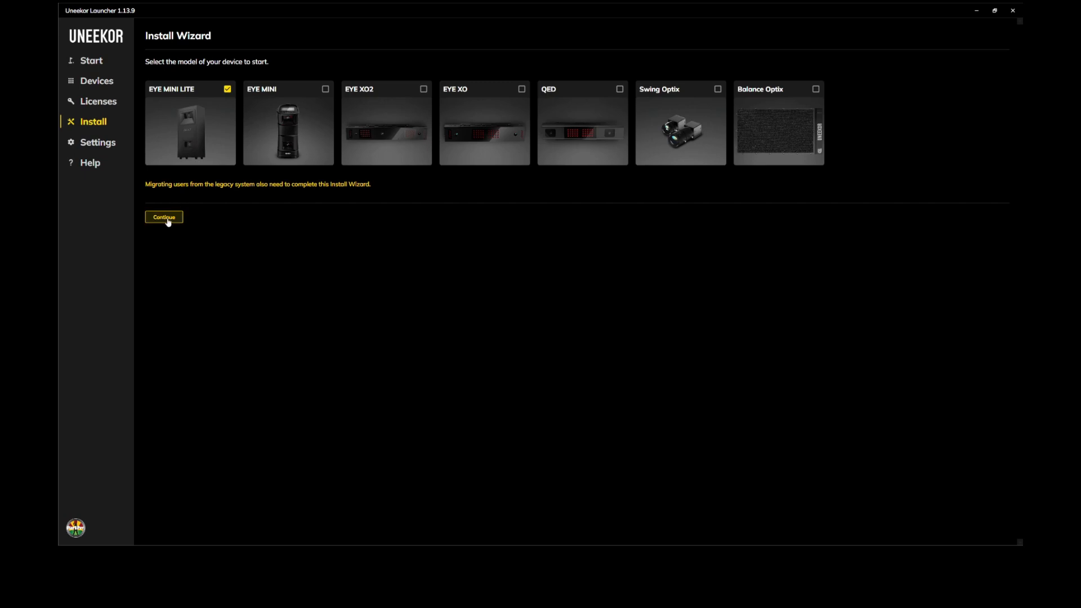
Step: Continue to step 1 of 7, the power supply and connection instructions
click(163, 218)
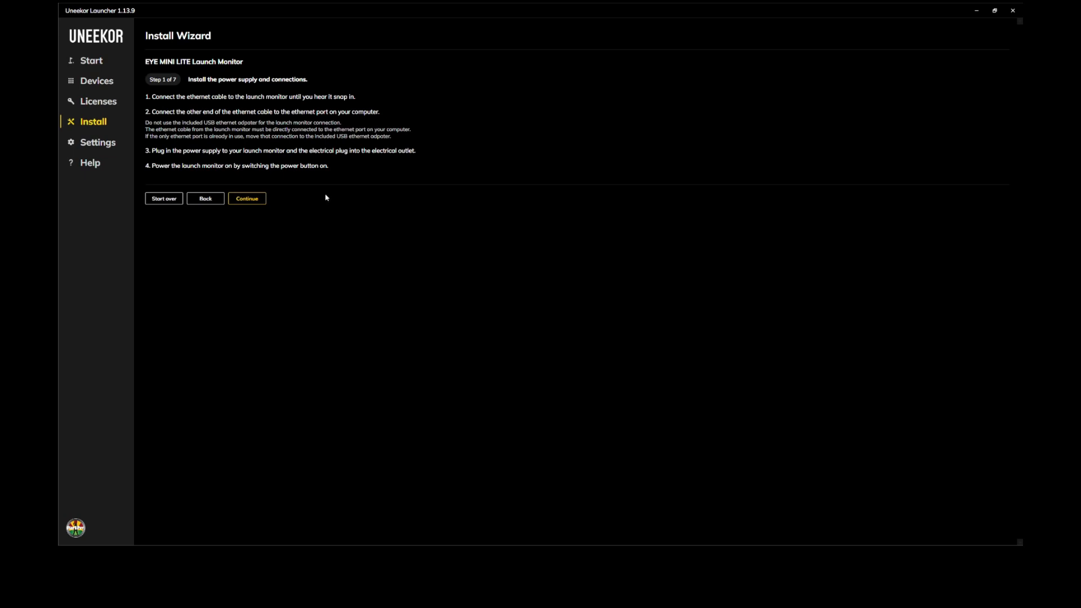
mouse_move(324, 187)
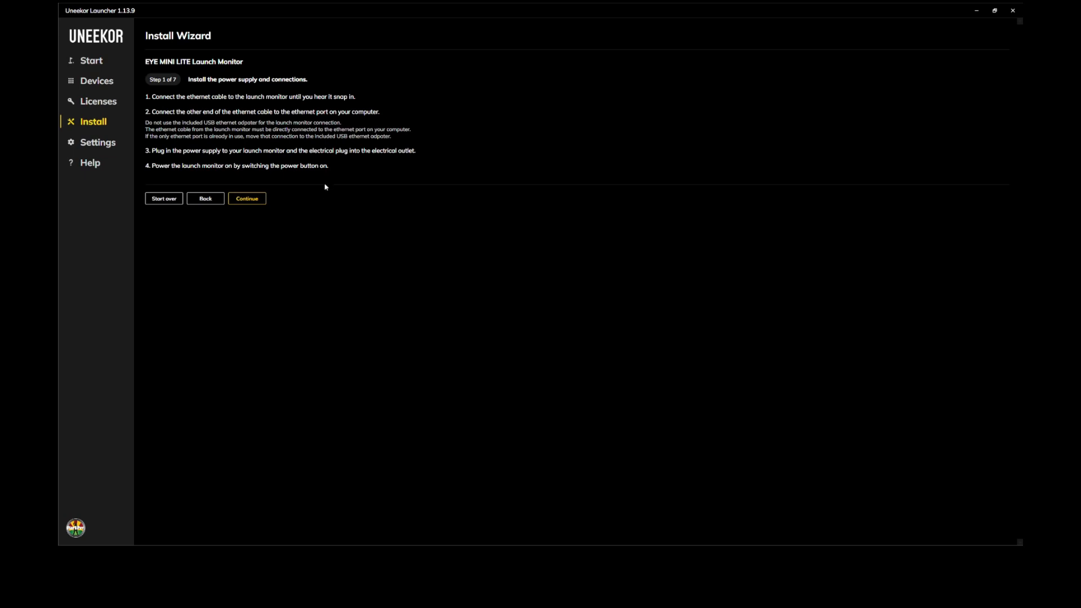
mouse_move(293, 183)
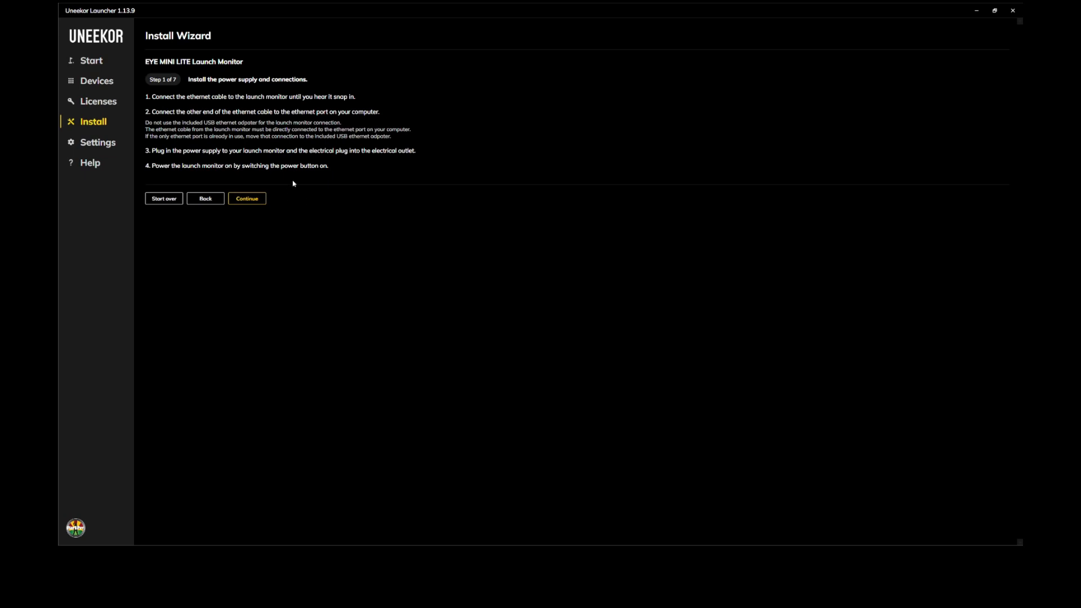
mouse_move(247, 198)
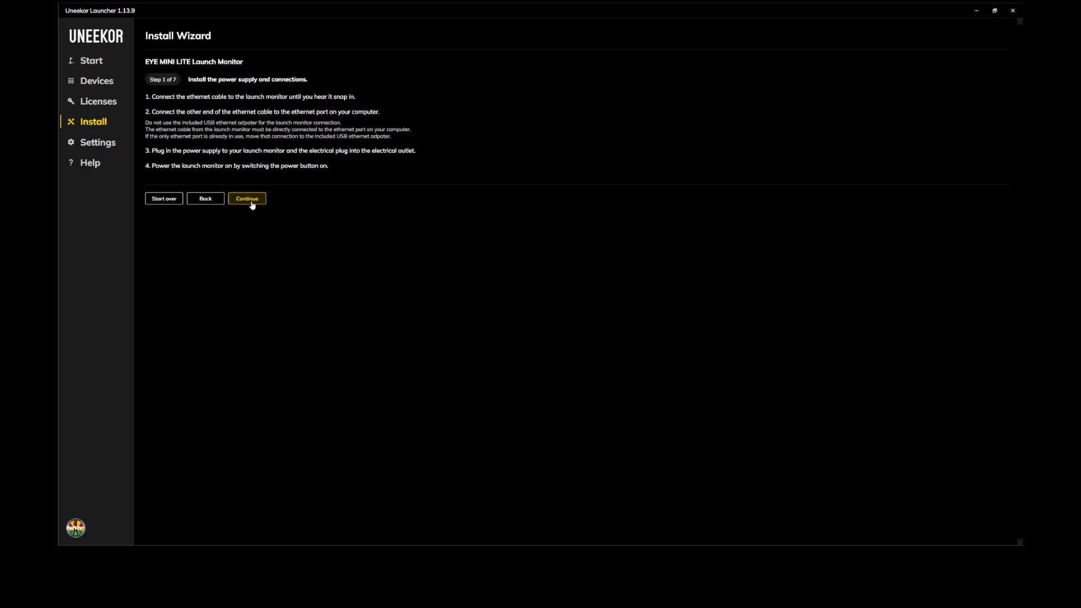
Step: On step 2, select Ethernet 9 as the LAN port until configuration completed appears
click(247, 199)
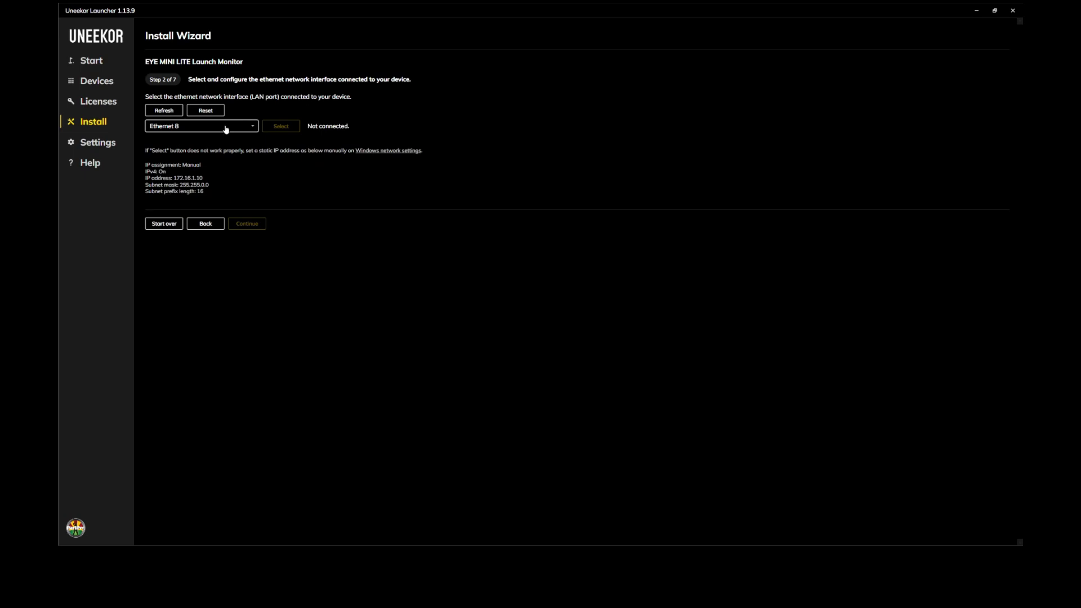
click(200, 125)
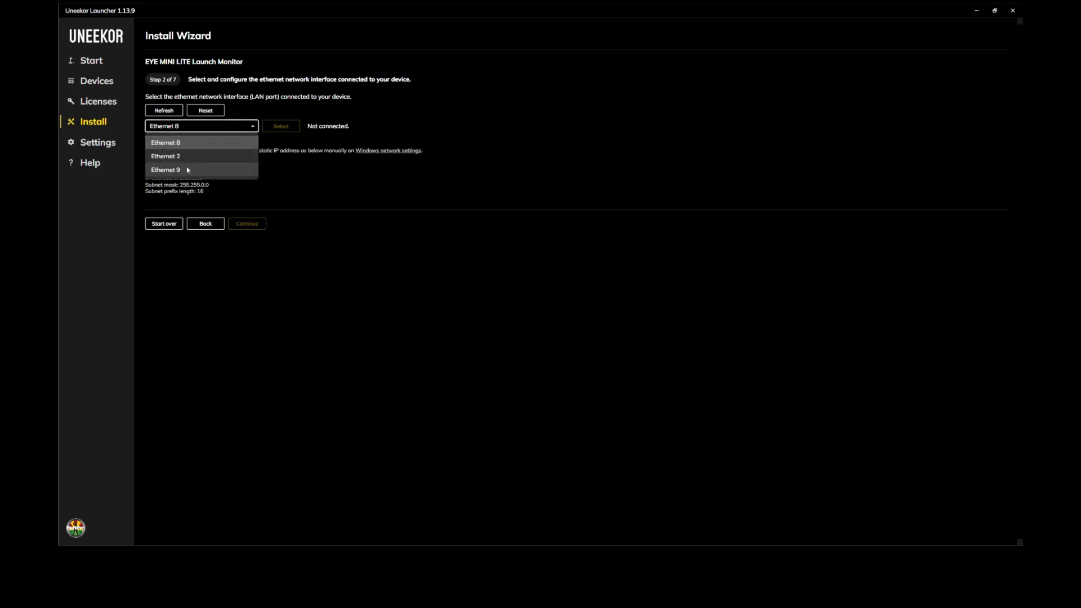
click(166, 170)
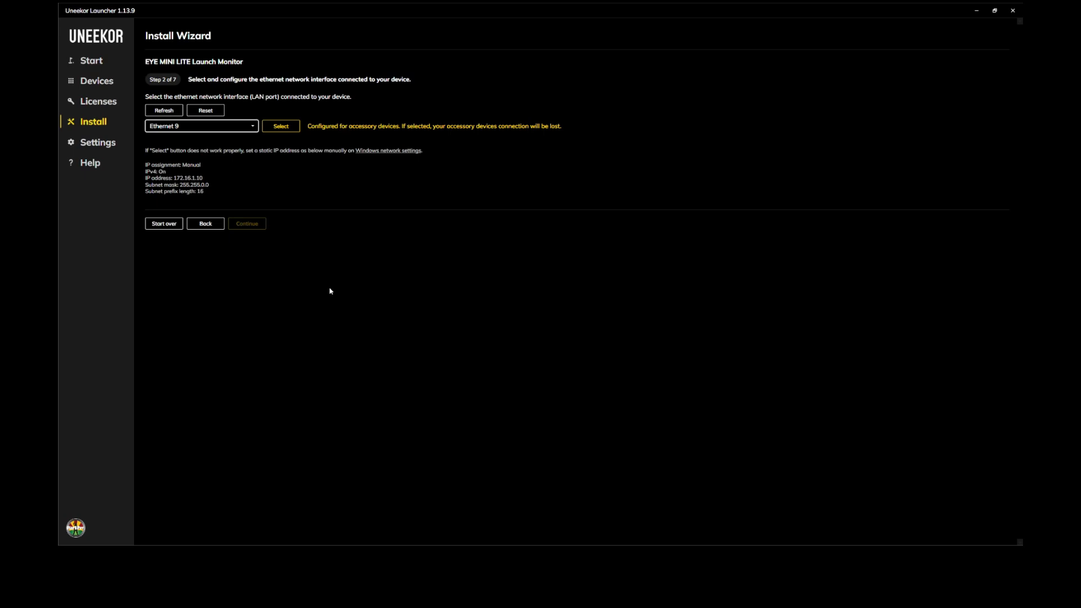
mouse_move(366, 305)
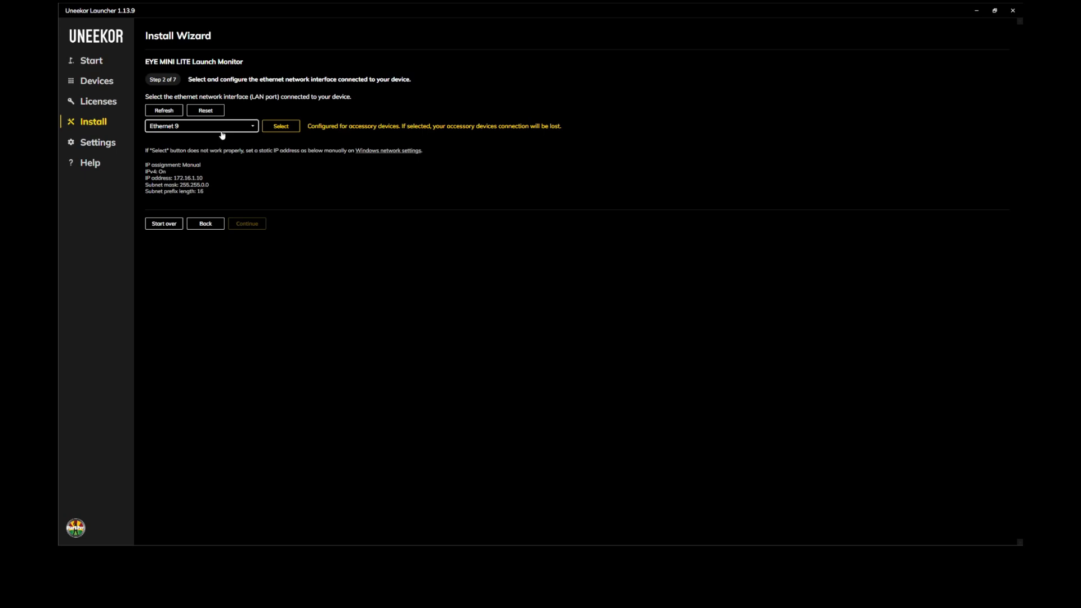
mouse_move(217, 131)
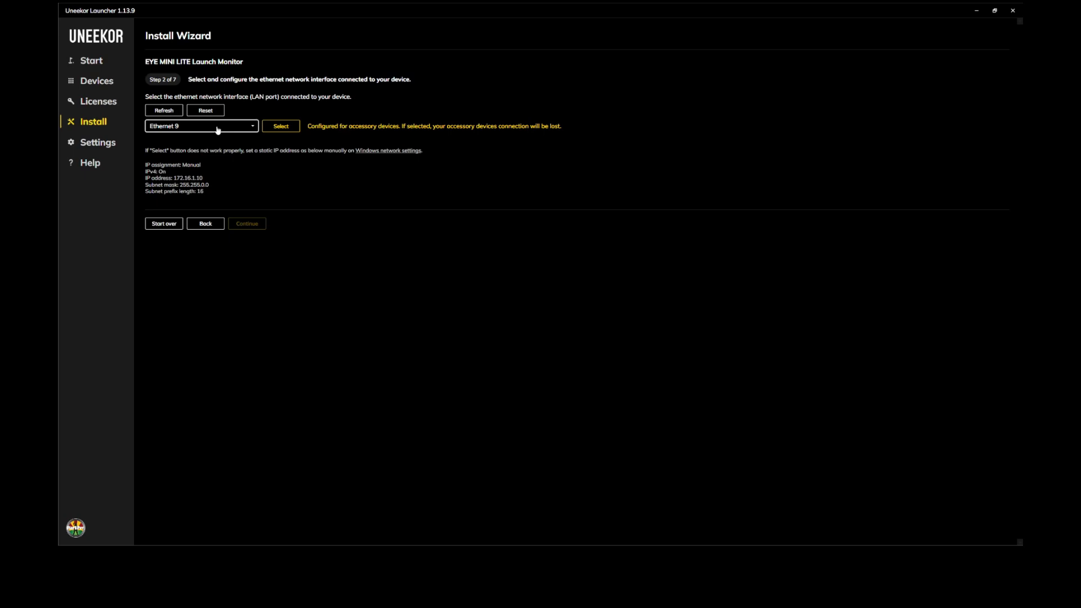
click(281, 125)
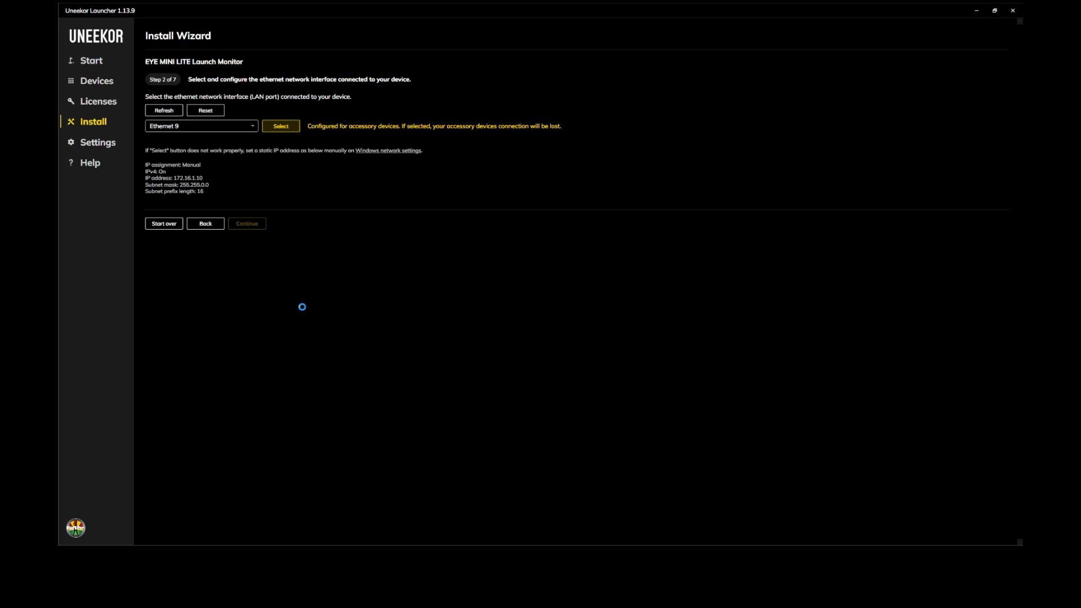
click(281, 125)
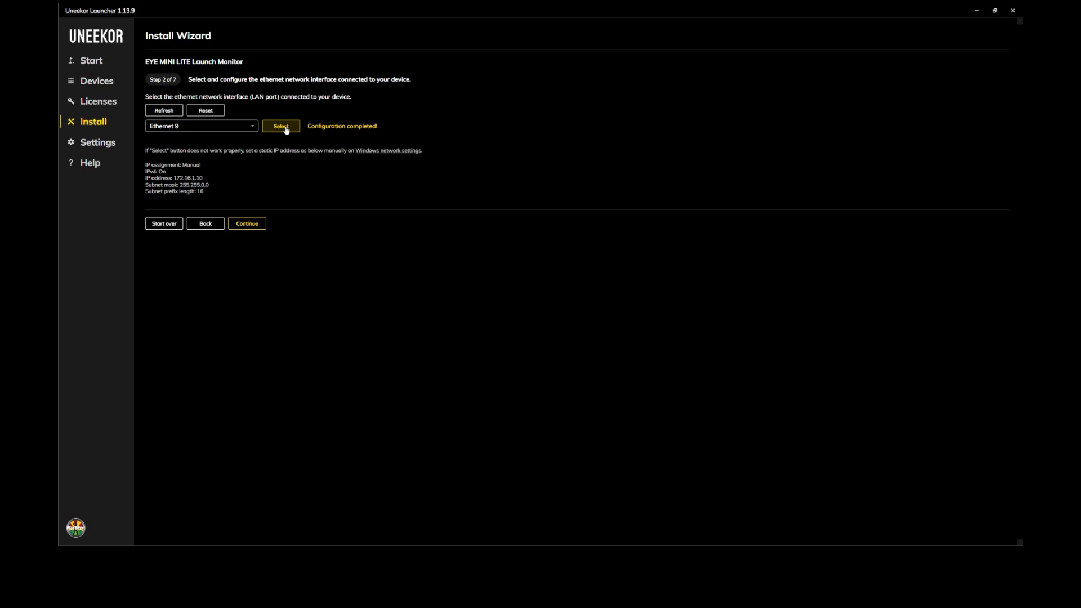
mouse_move(383, 126)
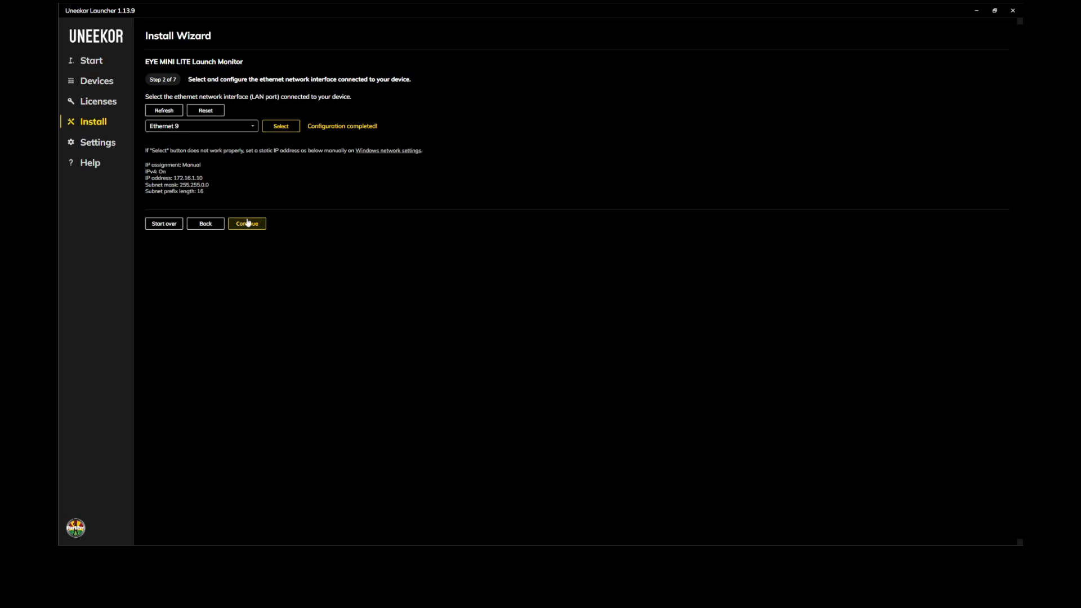
Step: On step 3, select the registered EYE MINI LITE device card to install it
click(246, 223)
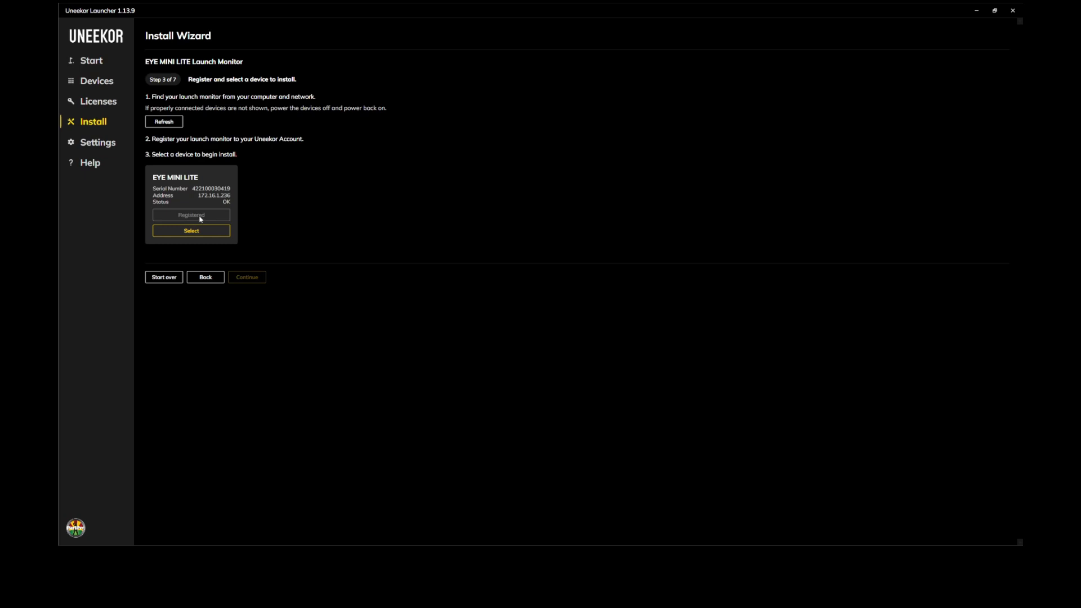
mouse_move(196, 199)
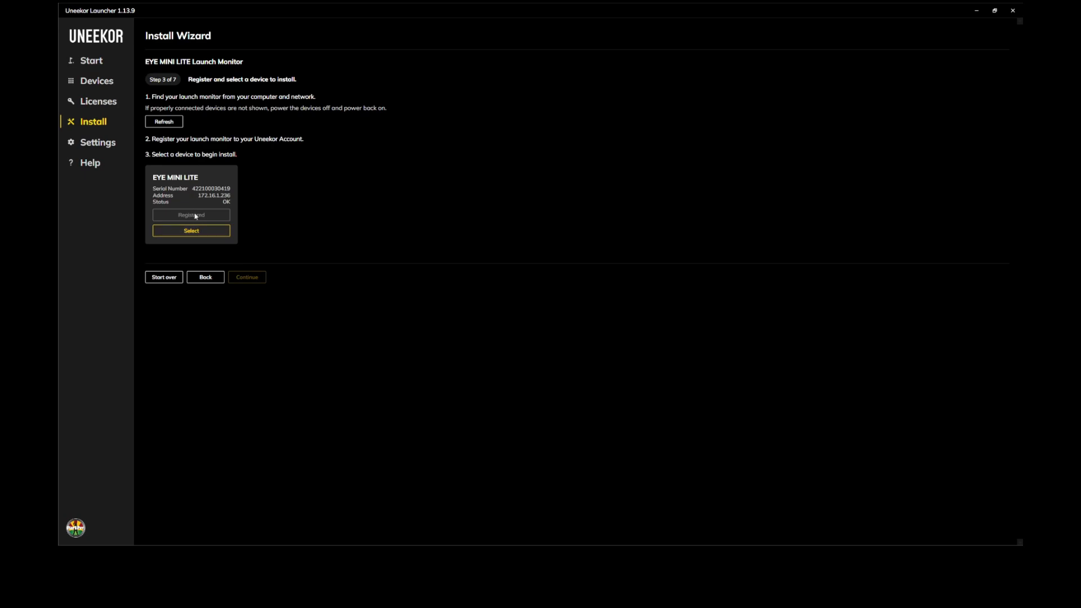
click(191, 230)
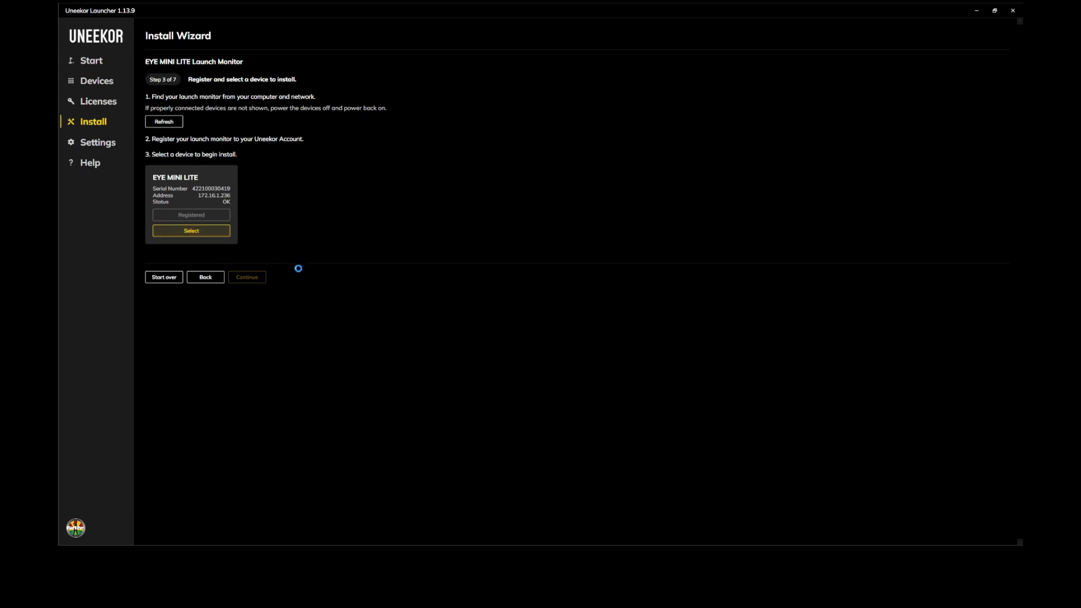
click(192, 230)
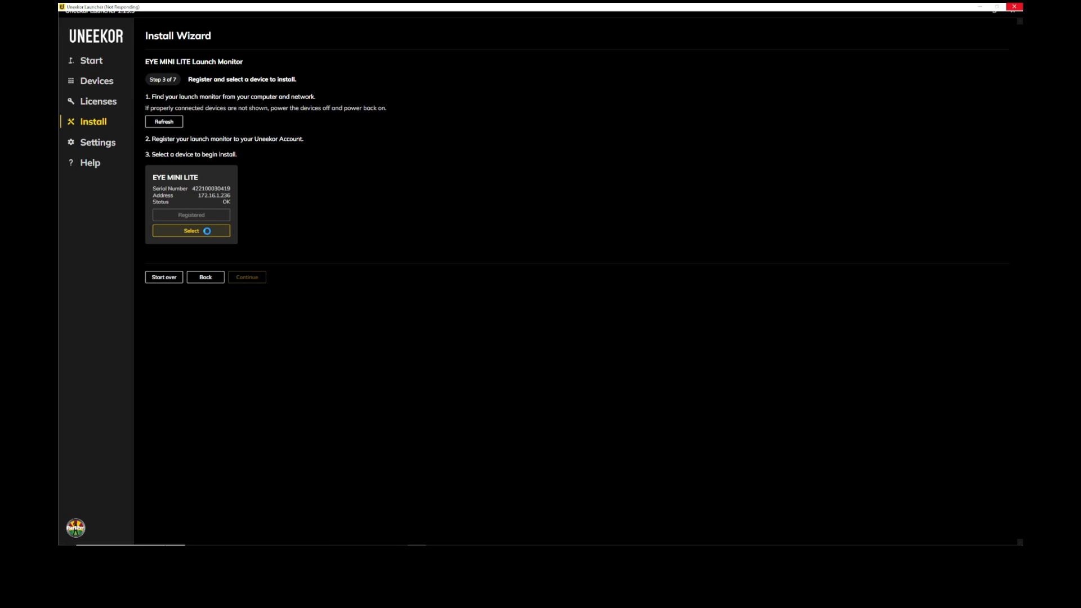
click(191, 230)
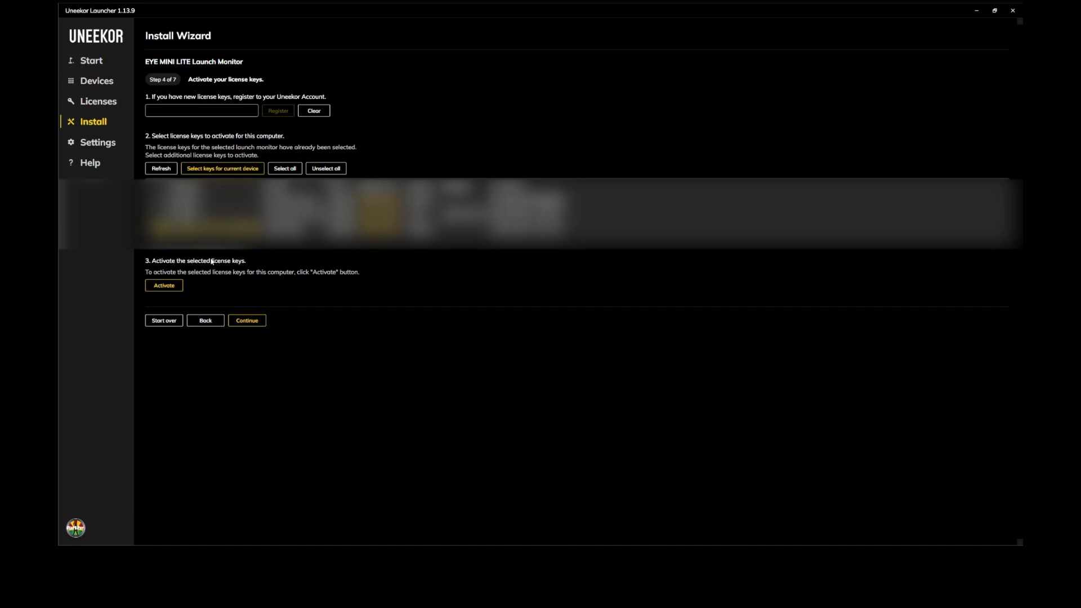
mouse_move(58, 337)
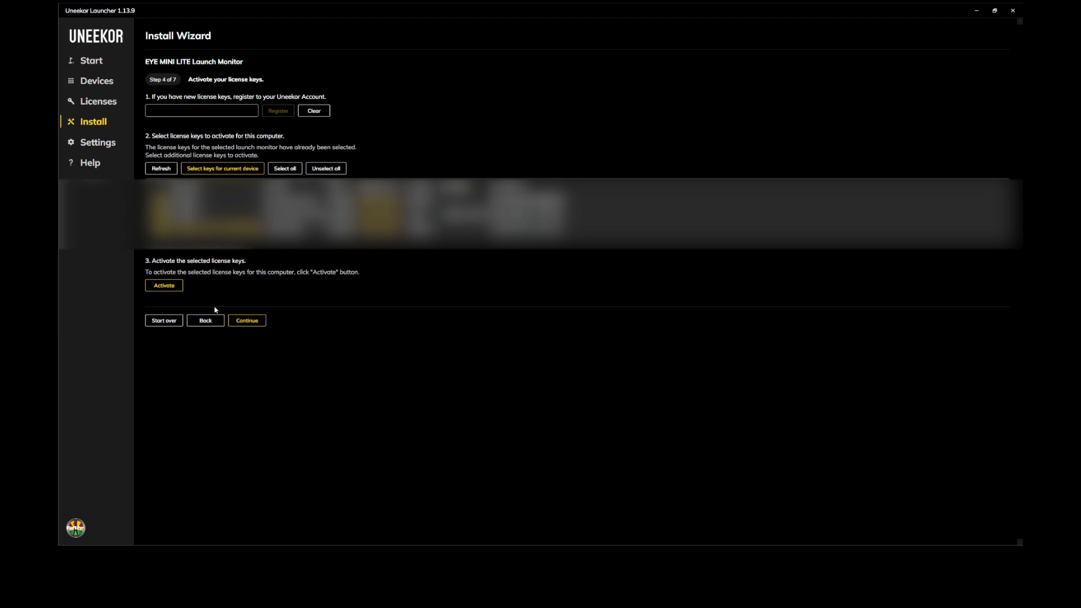
mouse_move(158, 295)
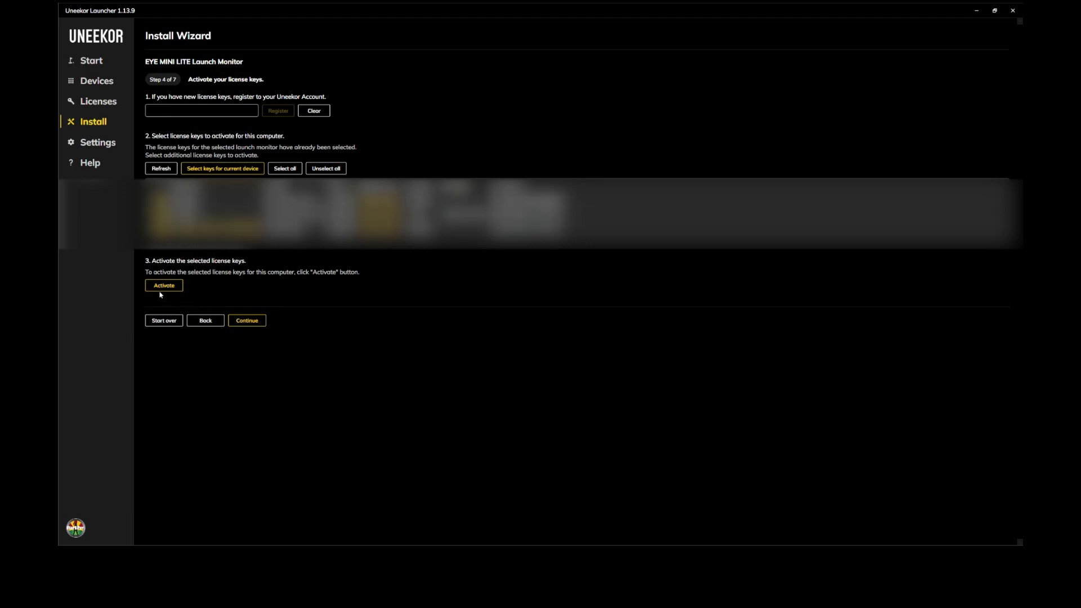
Step: Activate the license keys on step 4 and continue to target alignment
click(164, 285)
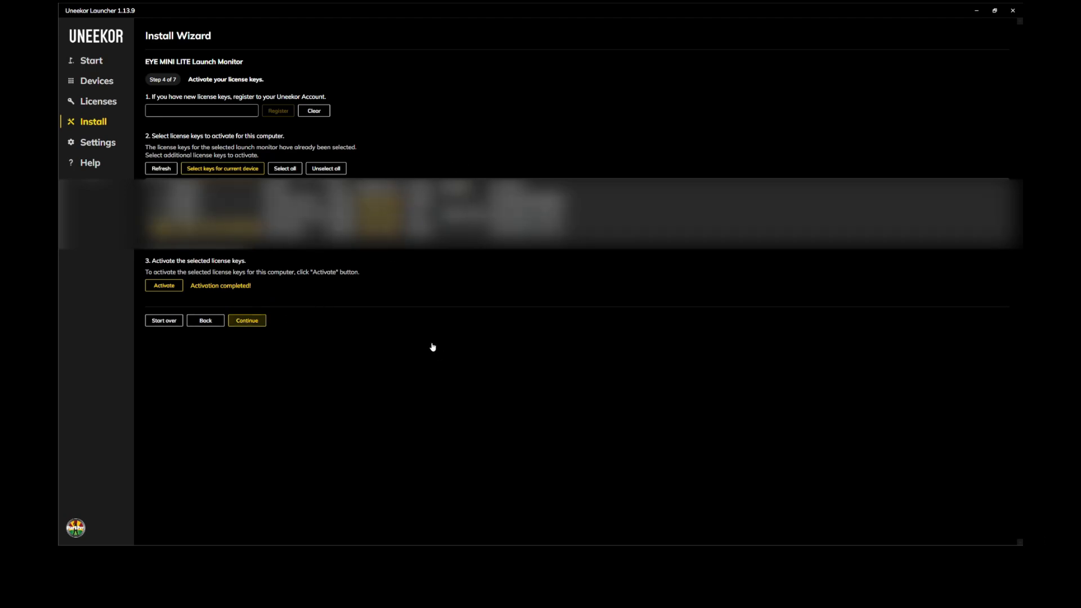
mouse_move(110, 278)
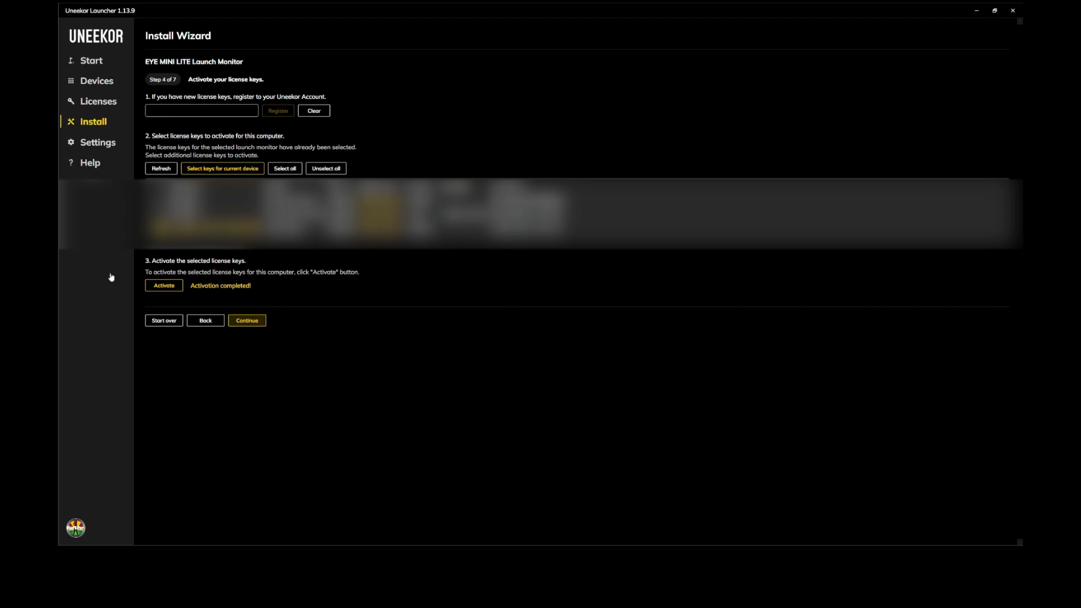
click(247, 320)
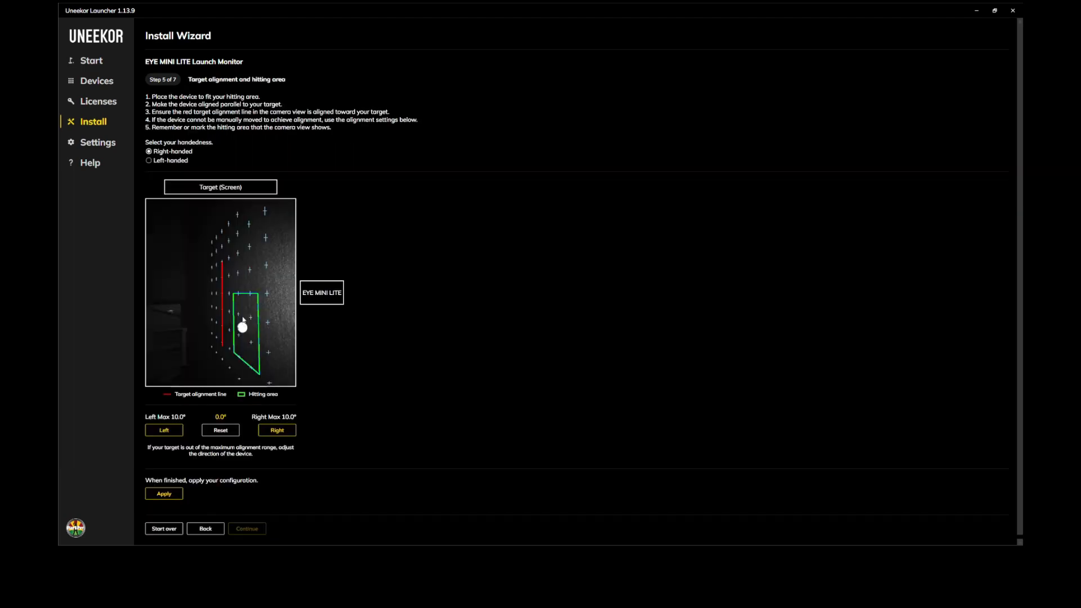
mouse_move(484, 150)
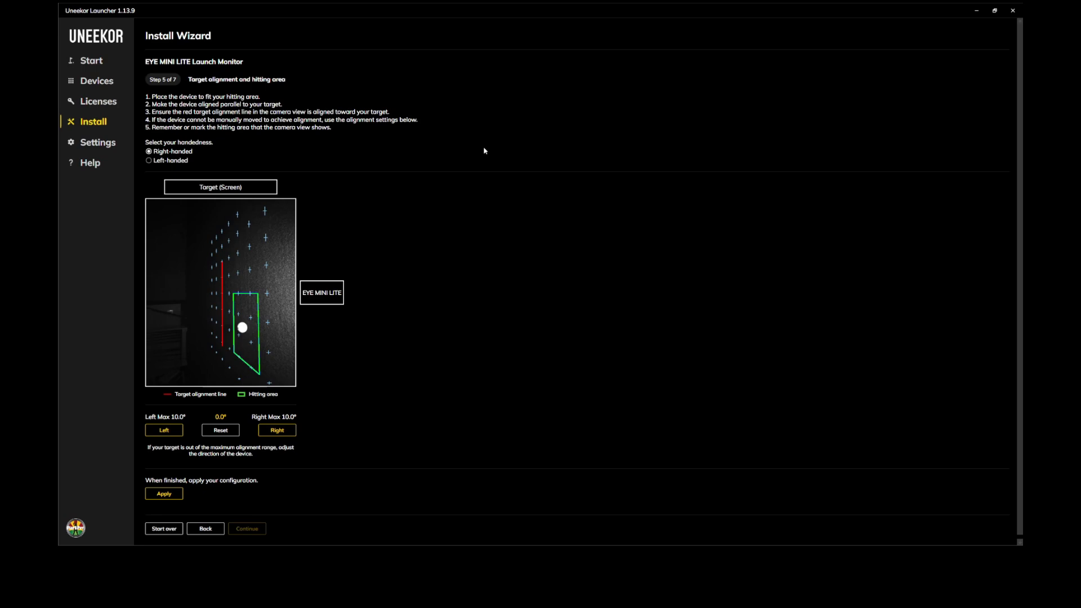
mouse_move(262, 391)
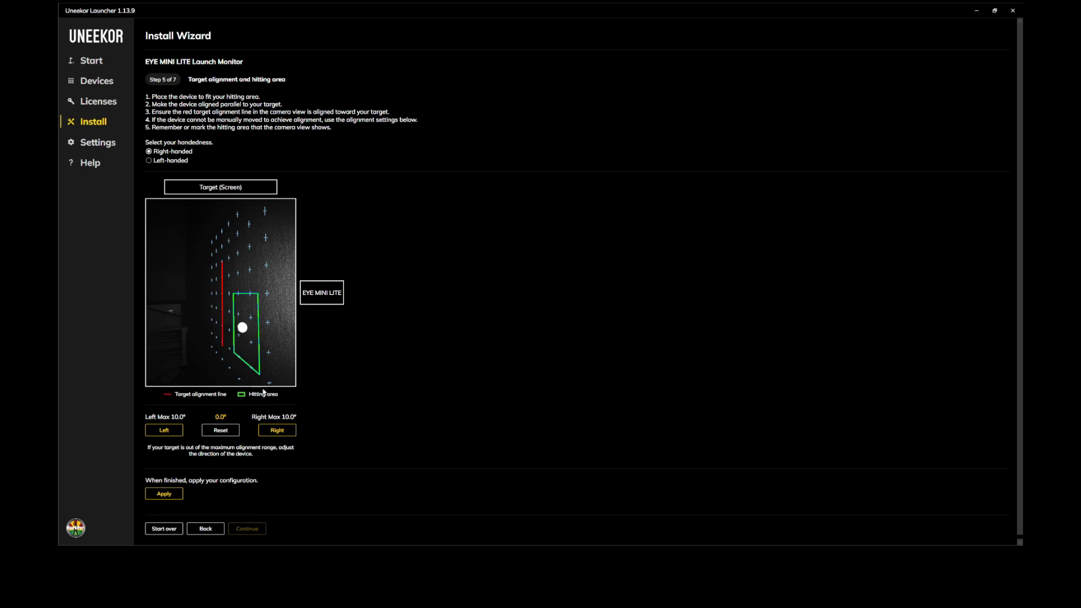
mouse_move(269, 348)
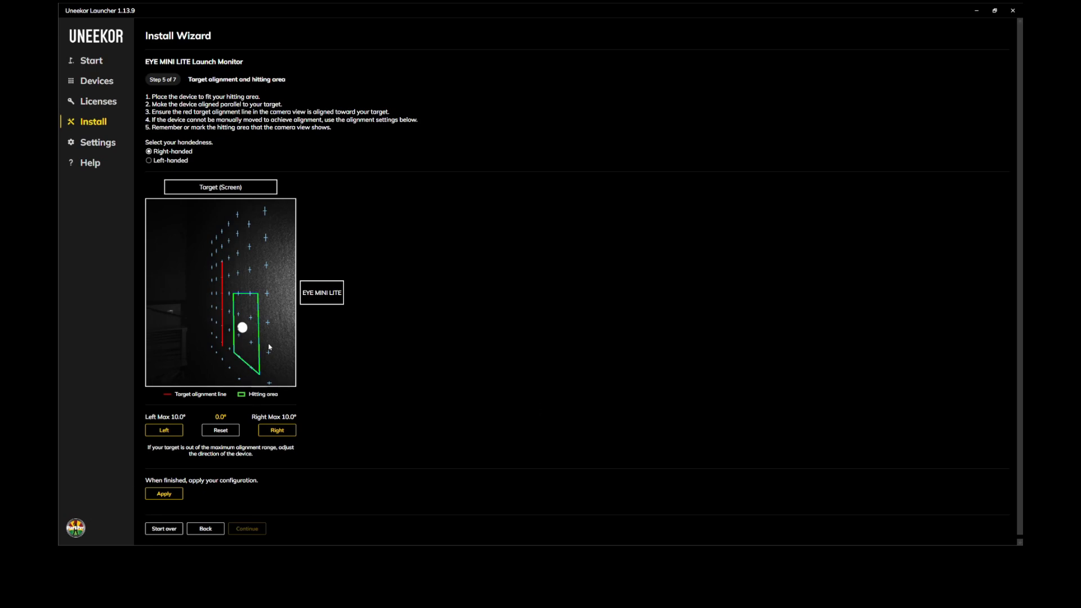
mouse_move(316, 480)
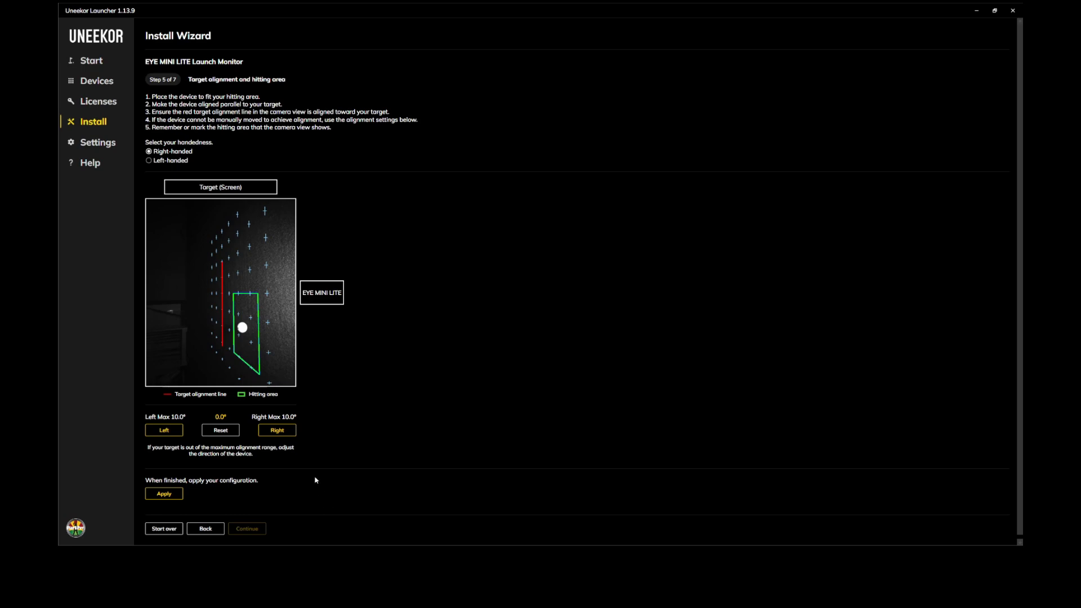
mouse_move(277, 429)
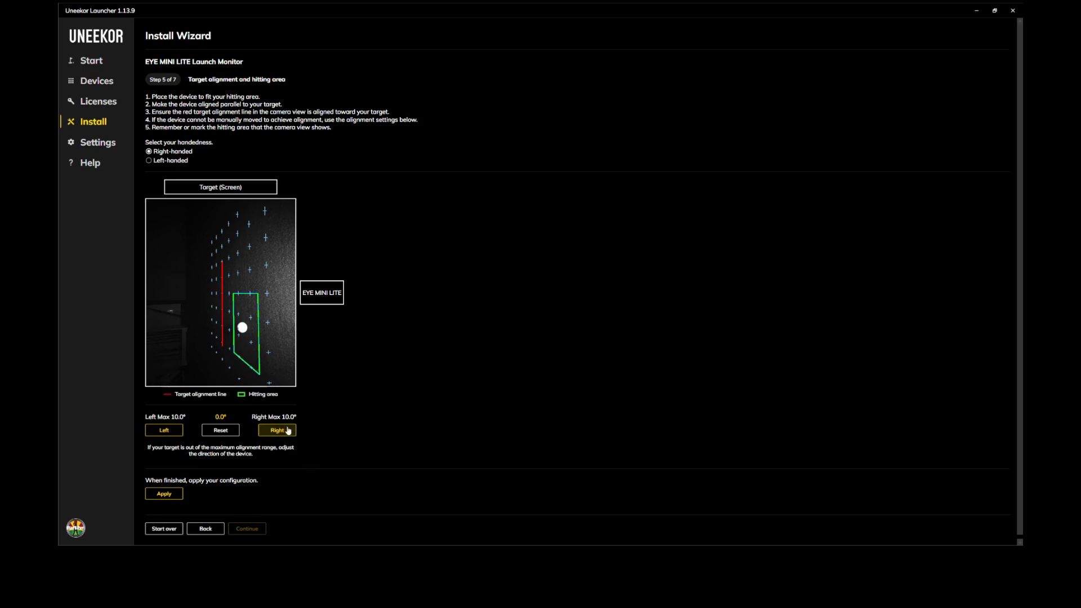
Step: Nudge the alignment angle and return it to 0.0°, apply it, and continue to step 6
click(277, 430)
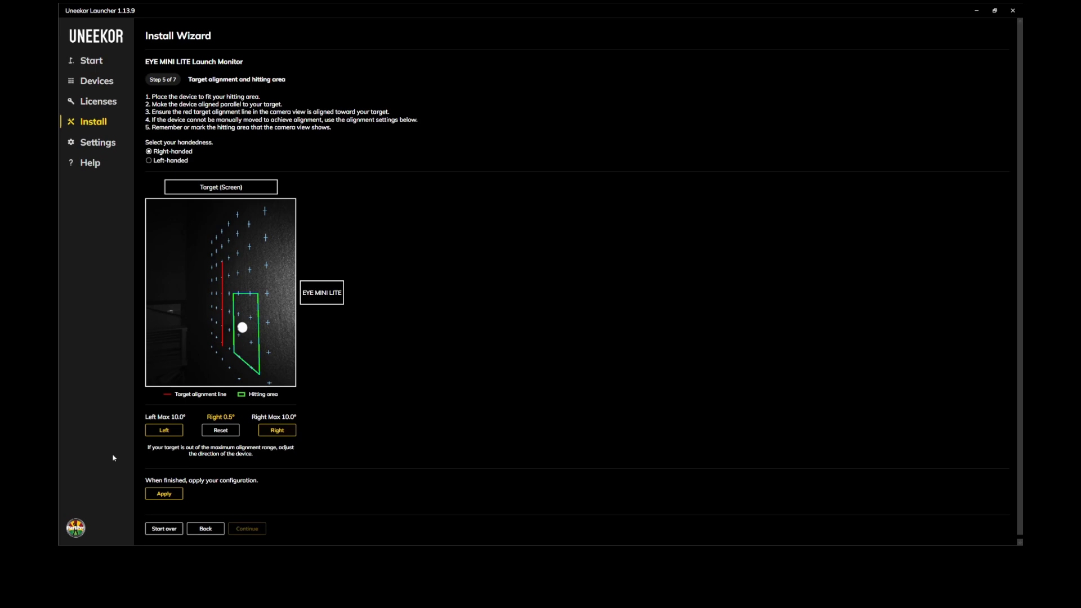
mouse_move(143, 454)
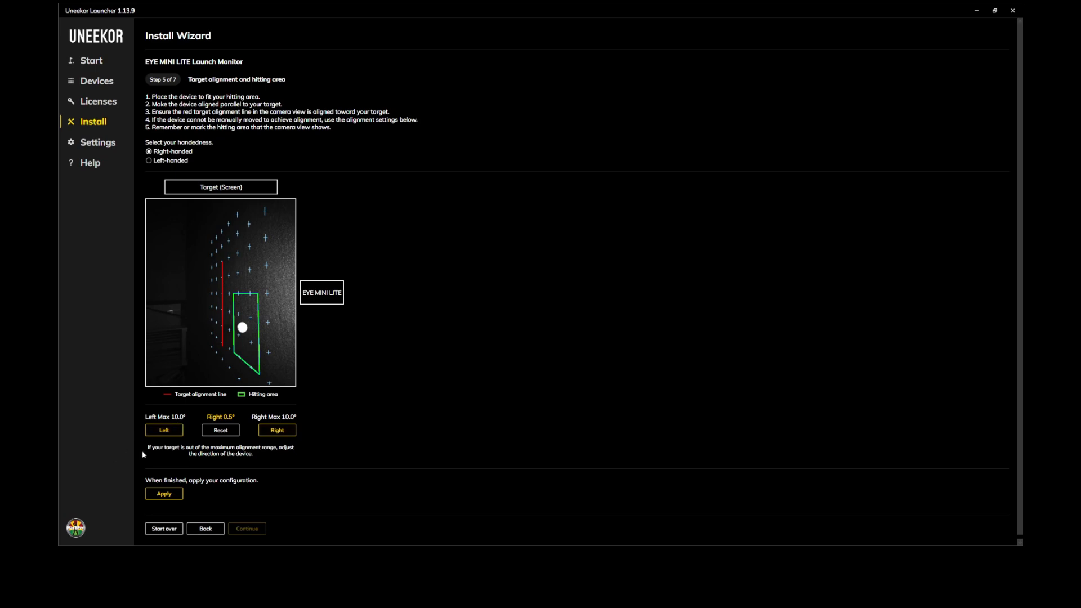
mouse_move(413, 325)
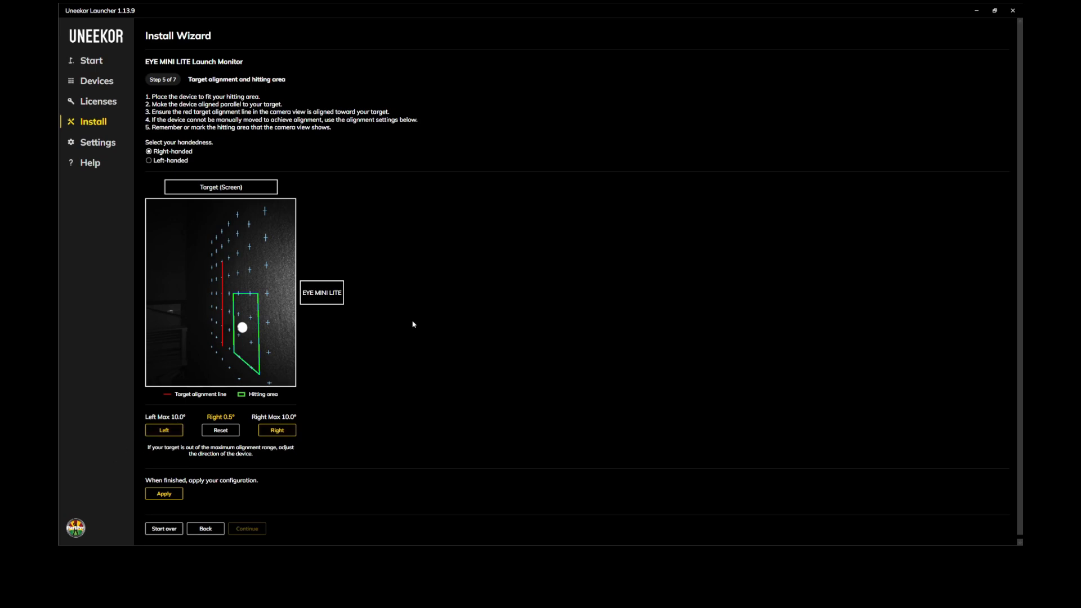
mouse_move(216, 440)
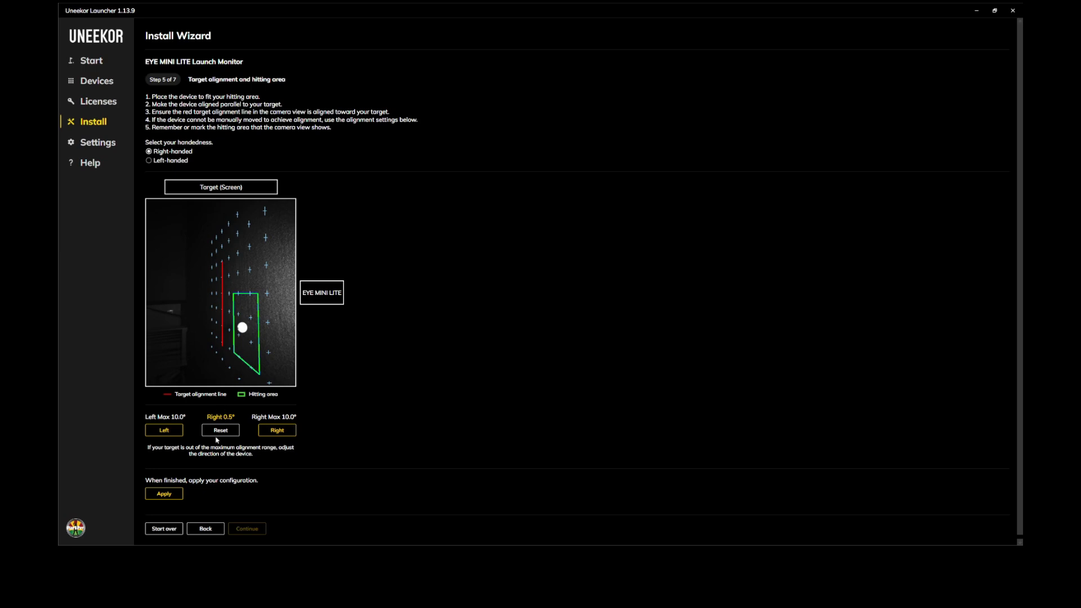
click(220, 429)
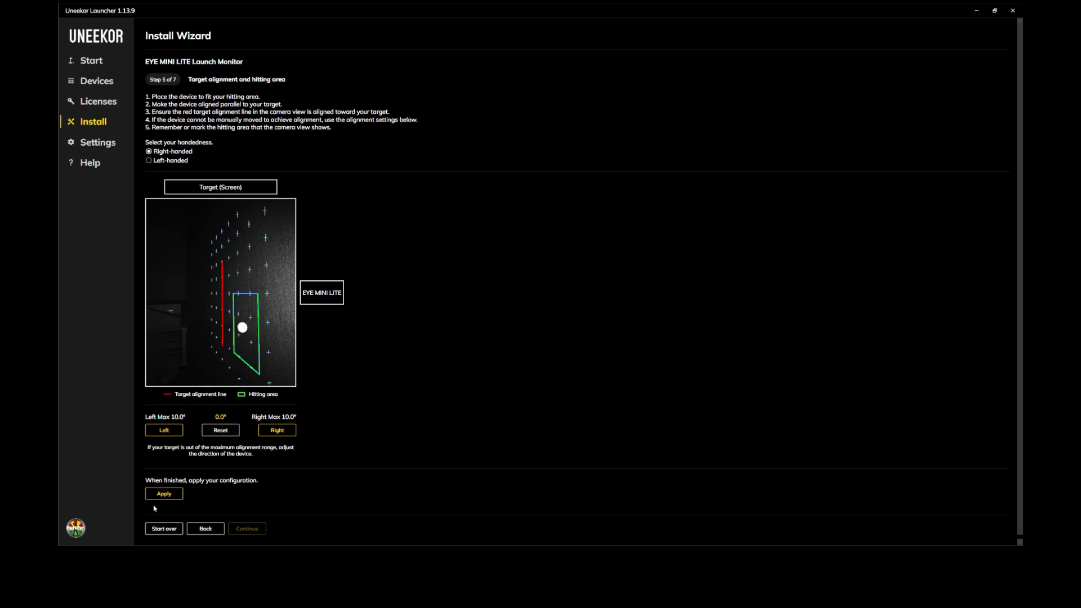
mouse_move(285, 275)
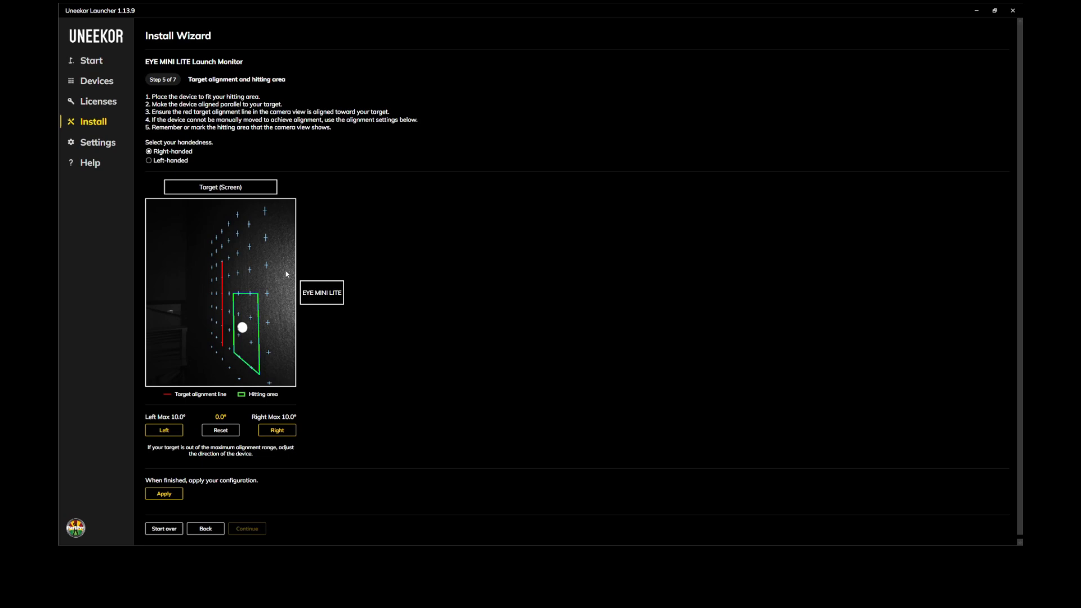
mouse_move(245, 321)
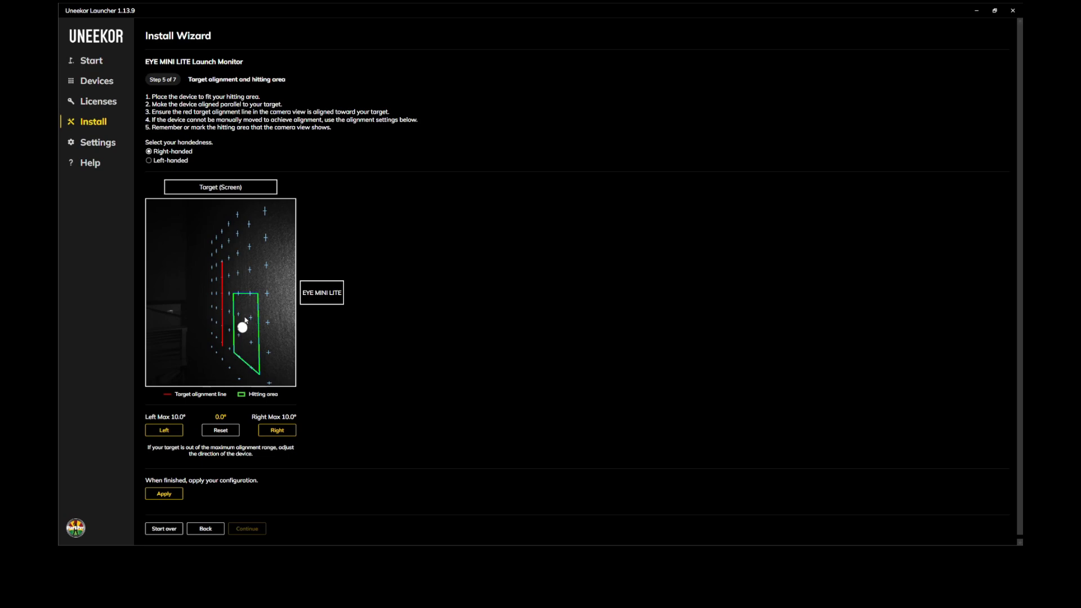
mouse_move(188, 244)
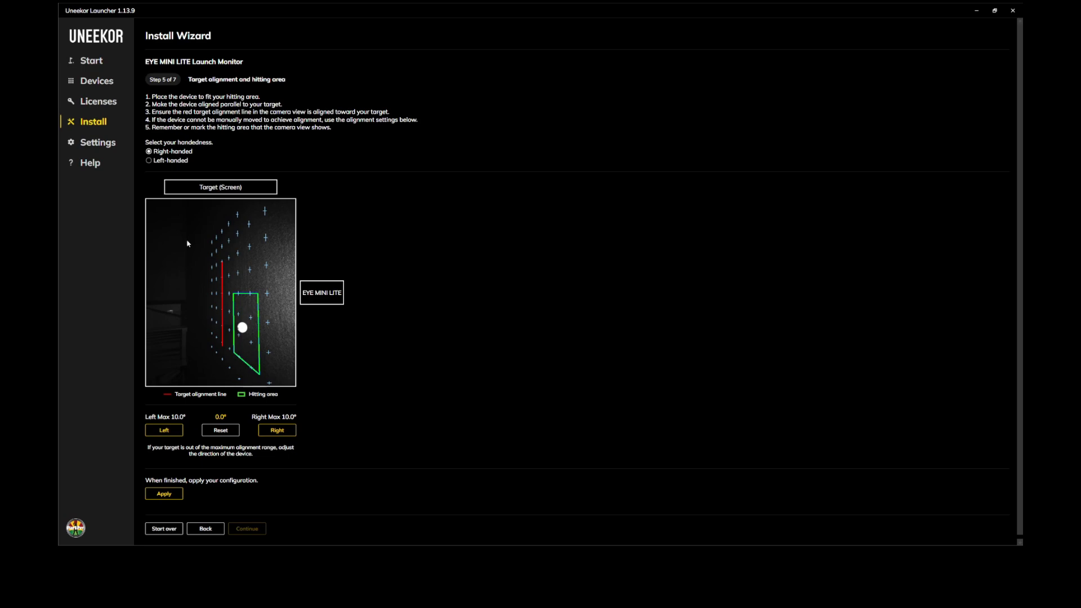
mouse_move(247, 278)
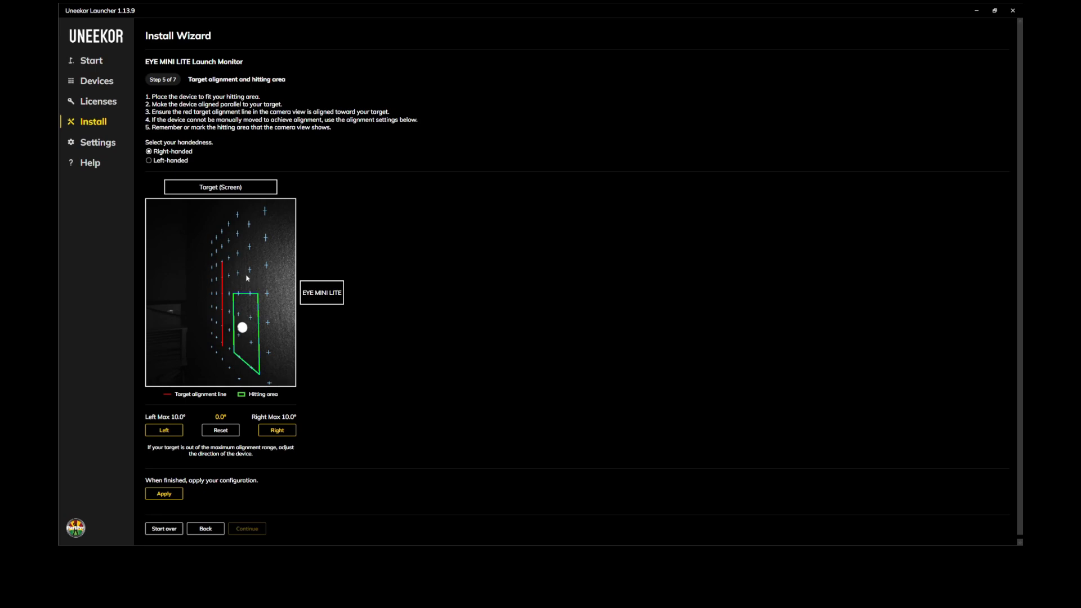
mouse_move(179, 398)
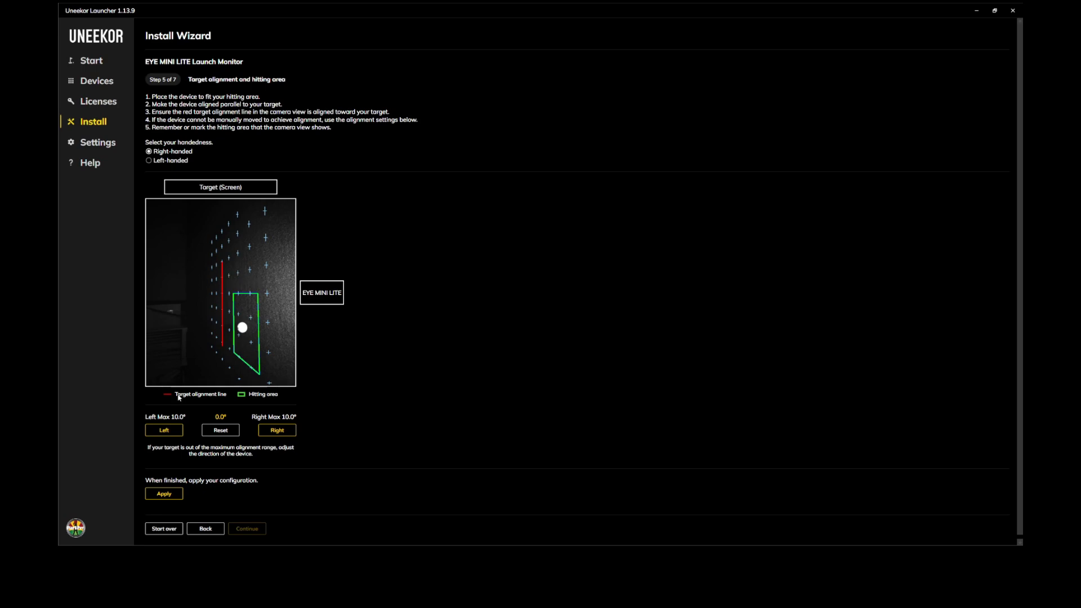
mouse_move(200, 466)
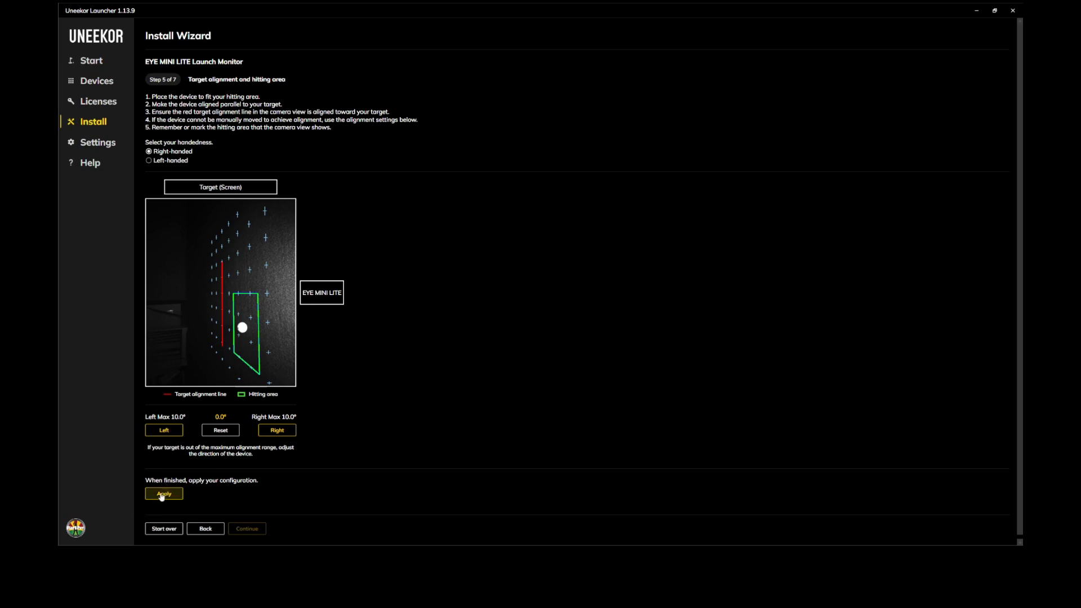
click(163, 493)
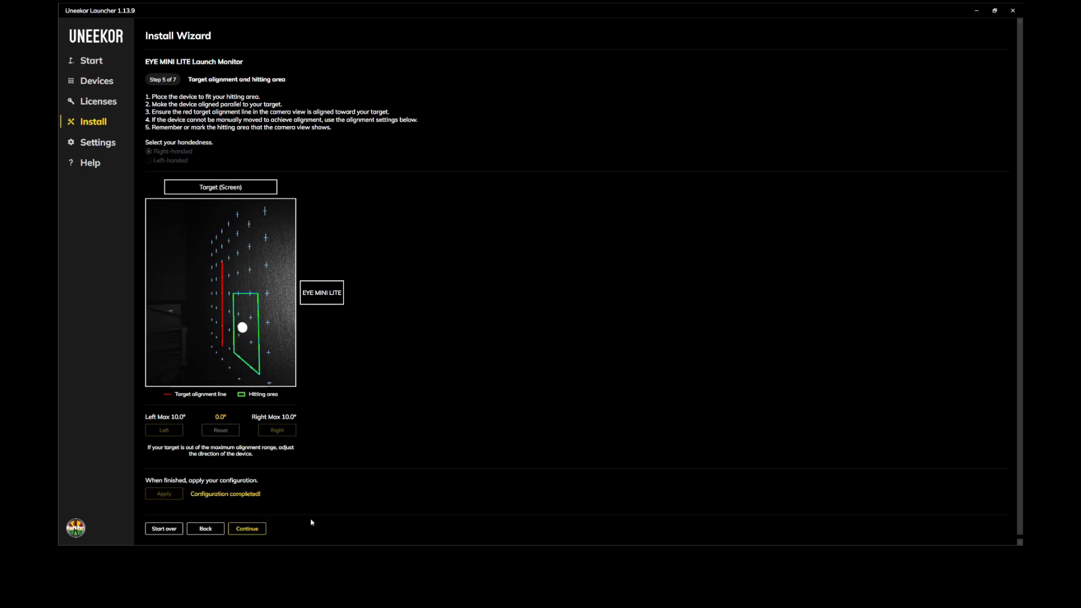
mouse_move(338, 439)
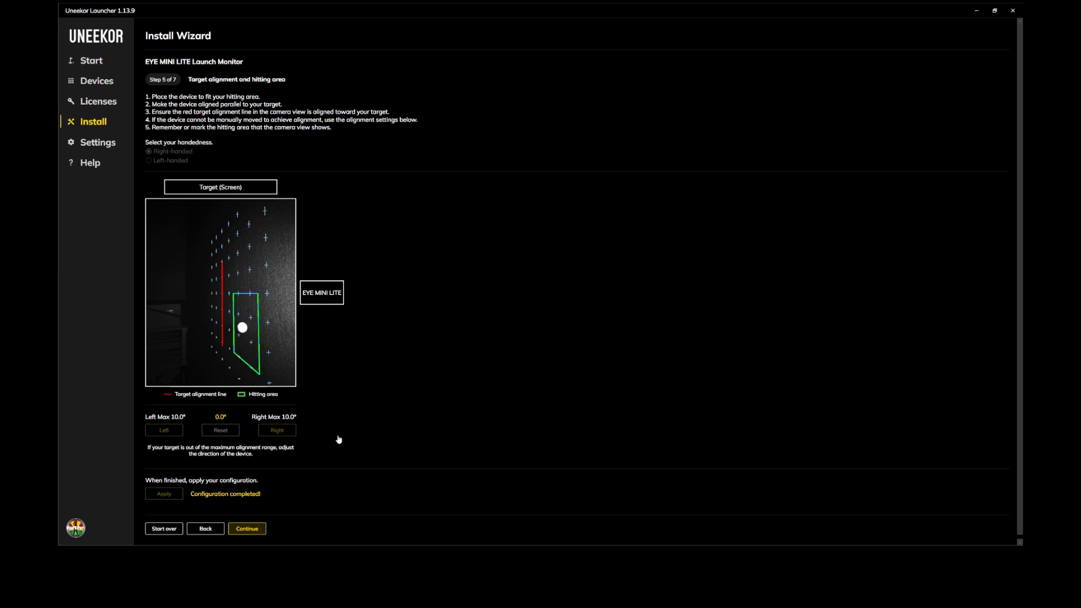
click(247, 528)
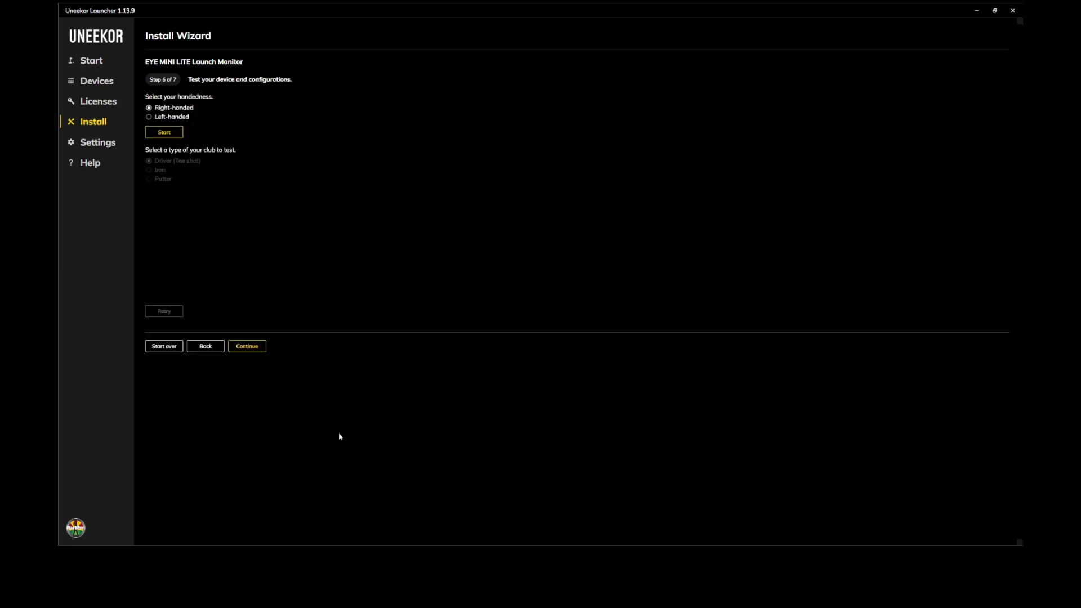
mouse_move(347, 423)
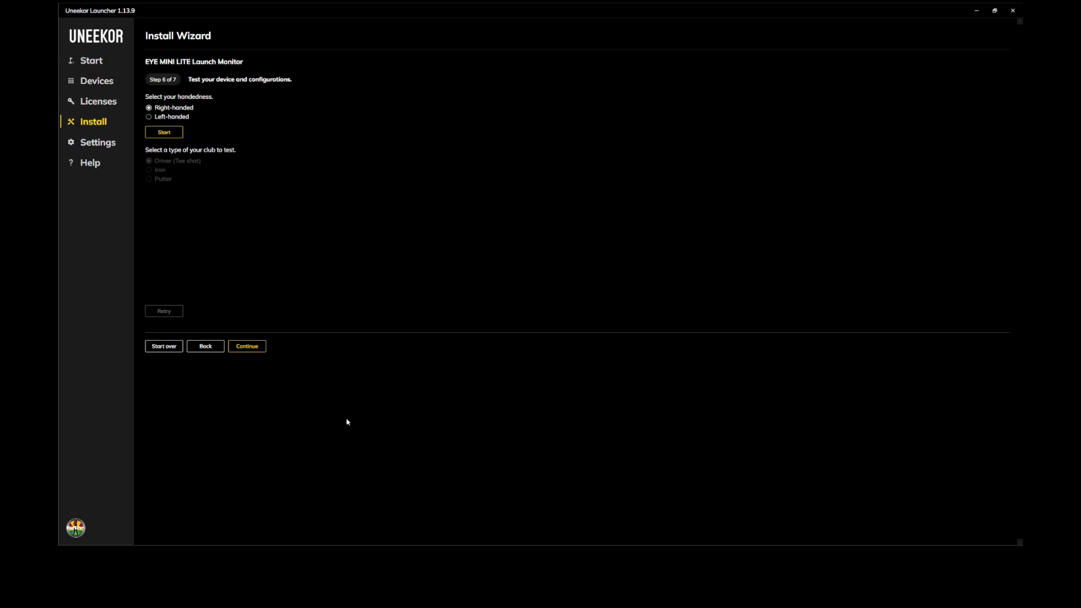
mouse_move(280, 308)
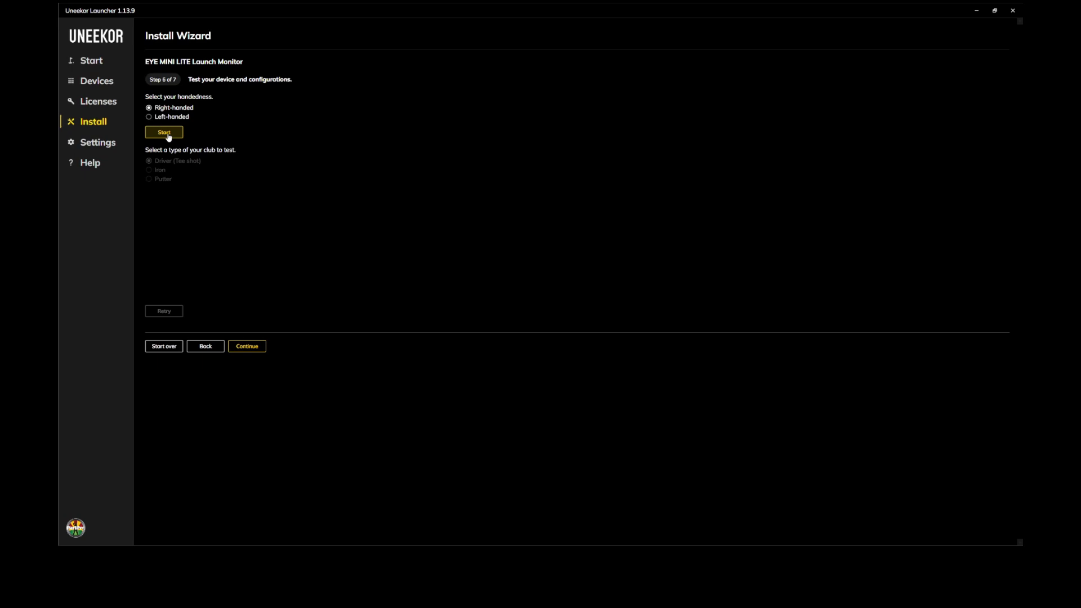
Step: Start the device test with Driver as the club type, awaiting a ball in the hitting area
click(163, 132)
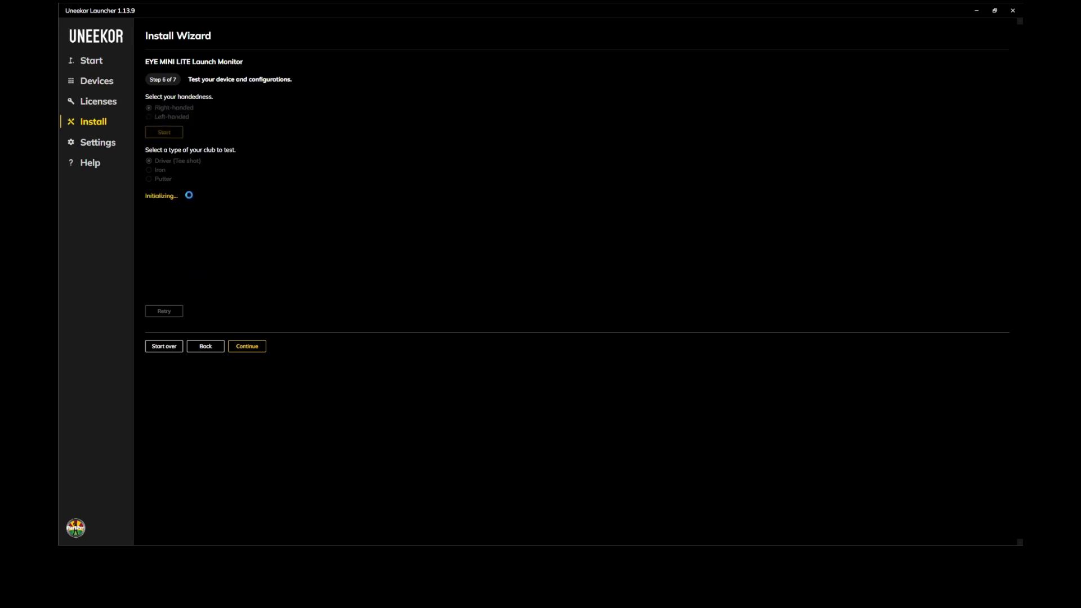
click(148, 170)
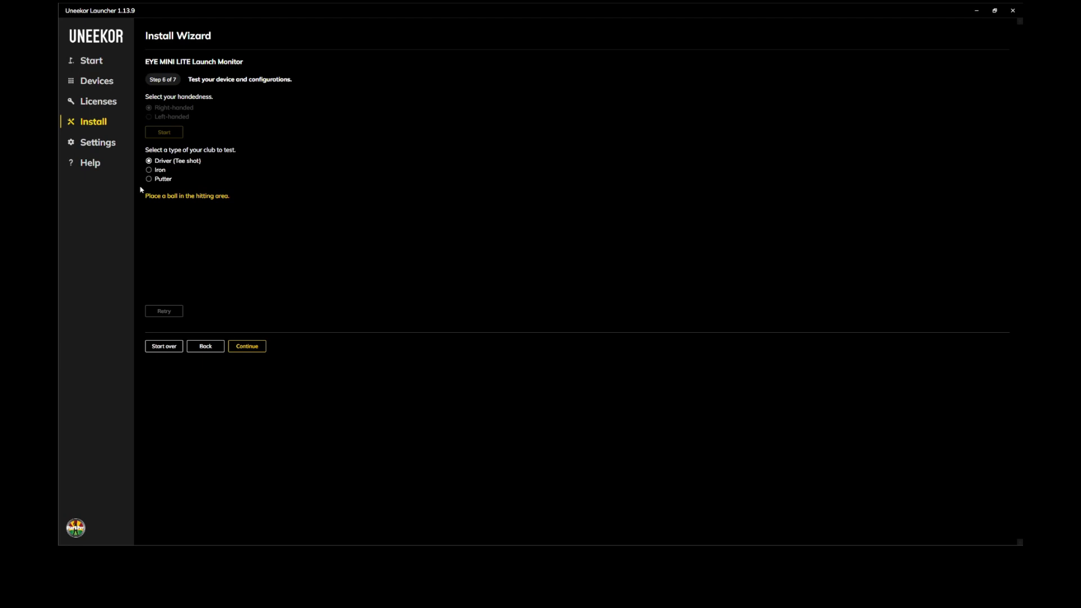
mouse_move(120, 237)
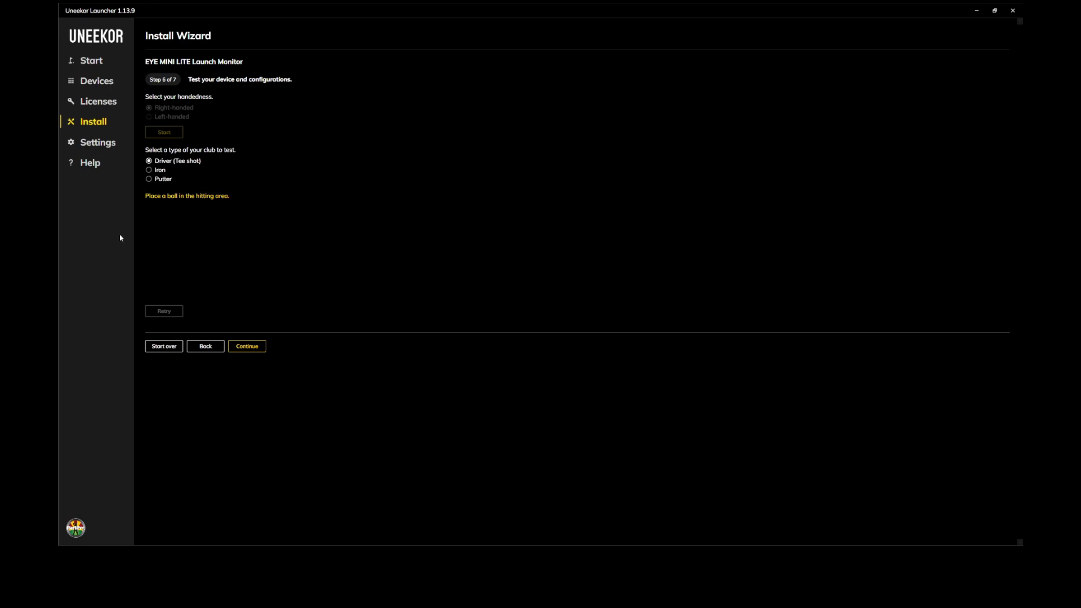
mouse_move(181, 147)
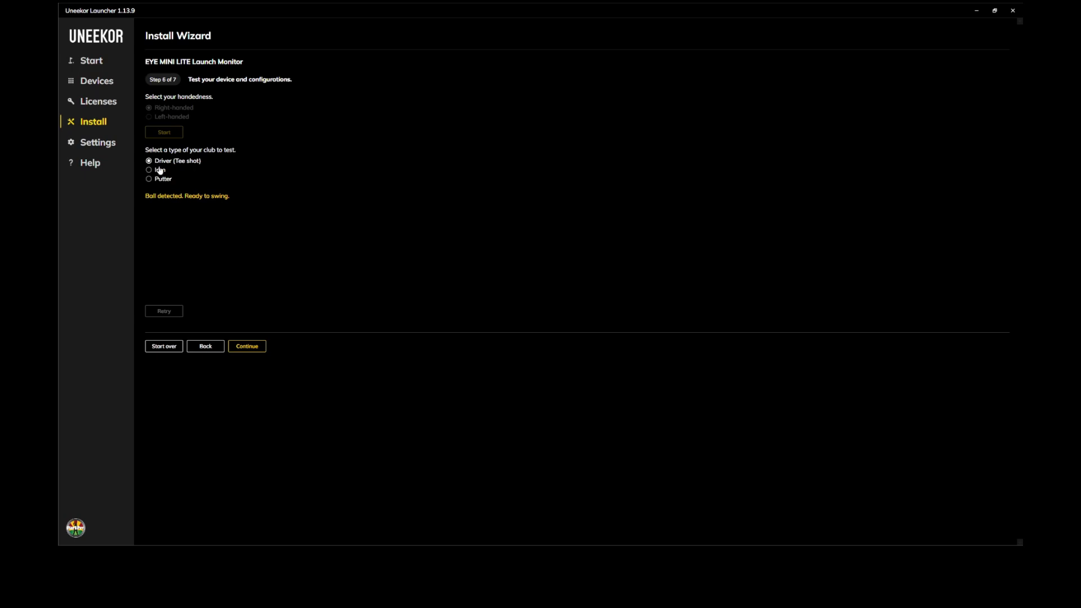
mouse_move(59, 172)
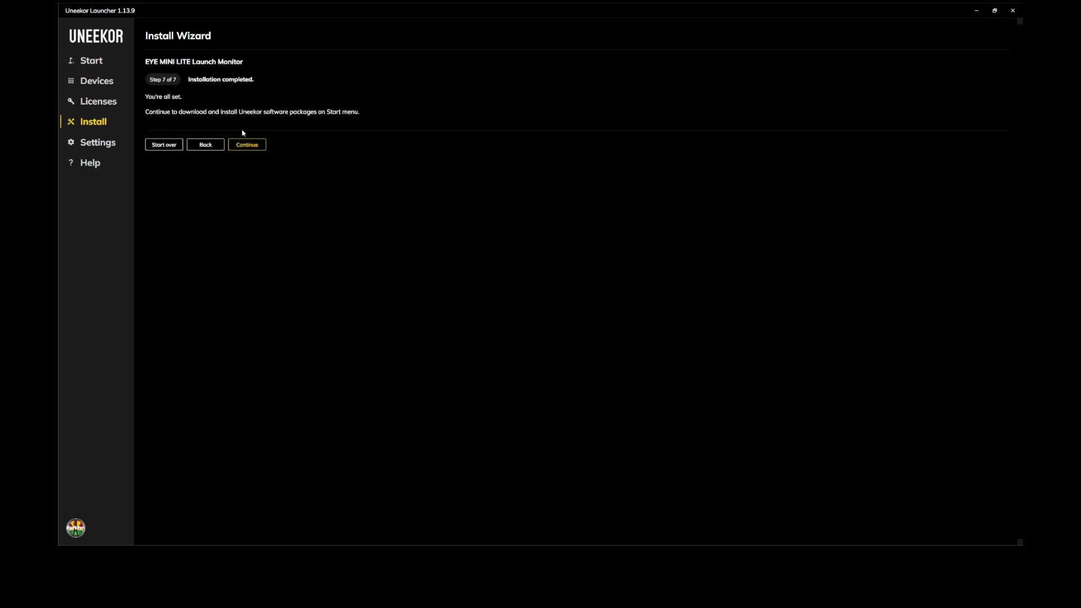
Step: Continue on step 7 to finish the wizard and return to the Start page
click(247, 144)
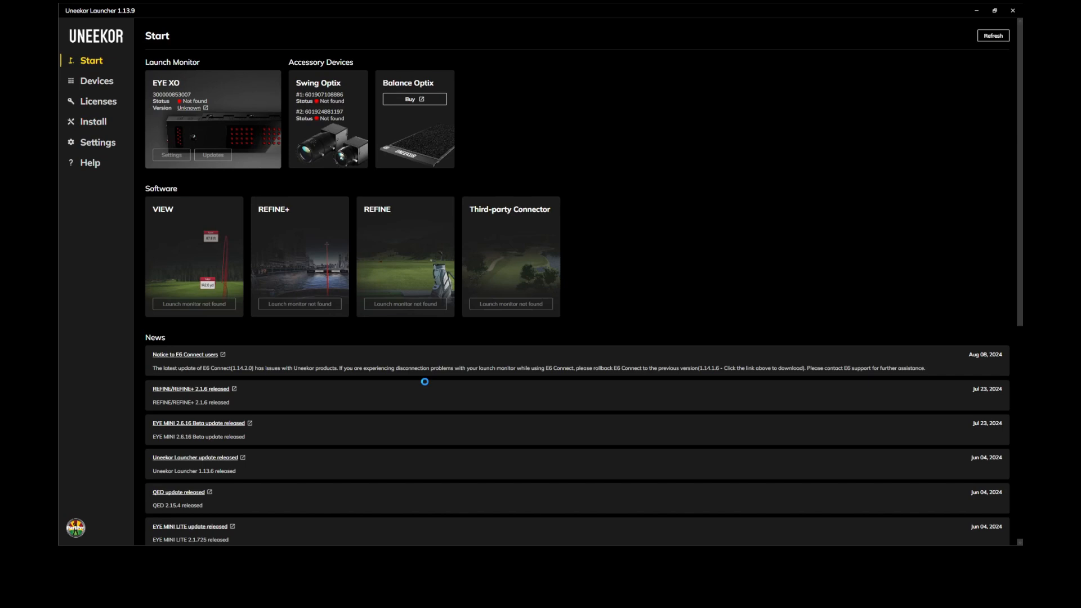
click(992, 34)
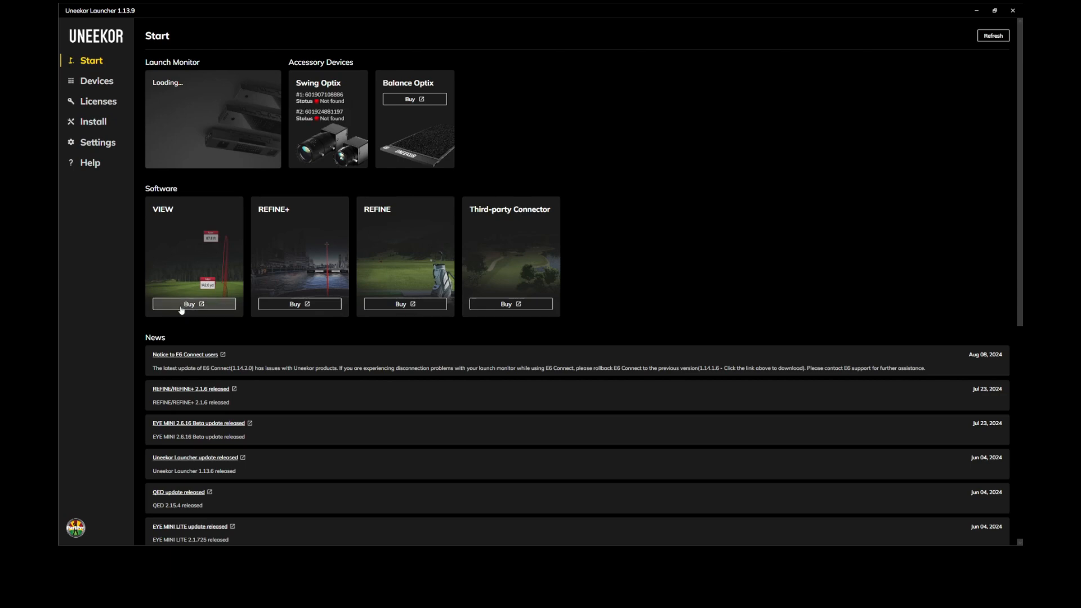
mouse_move(484, 341)
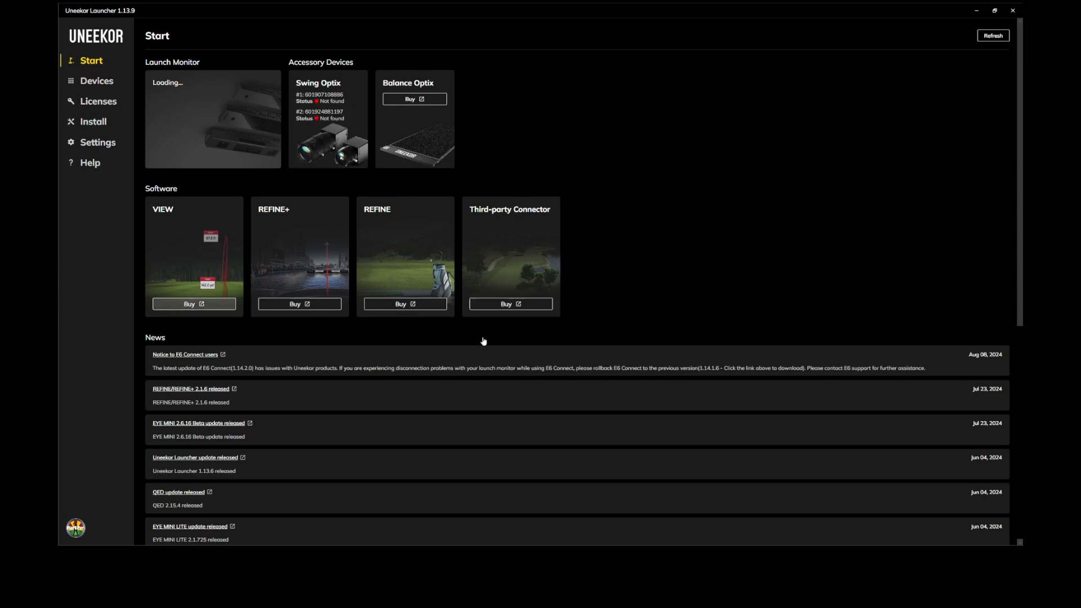
mouse_move(441, 208)
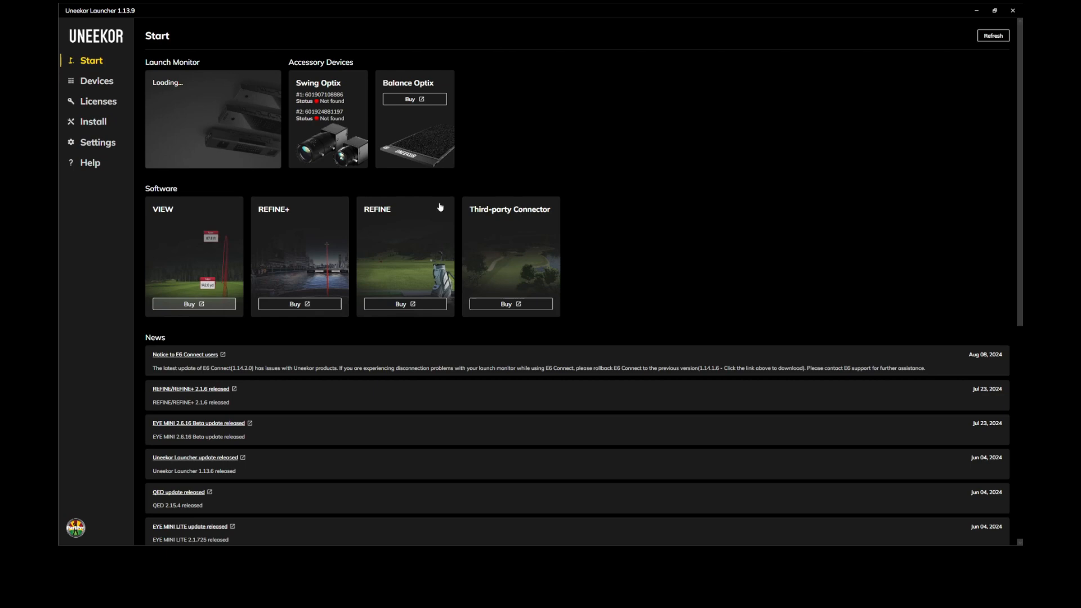
mouse_move(72, 414)
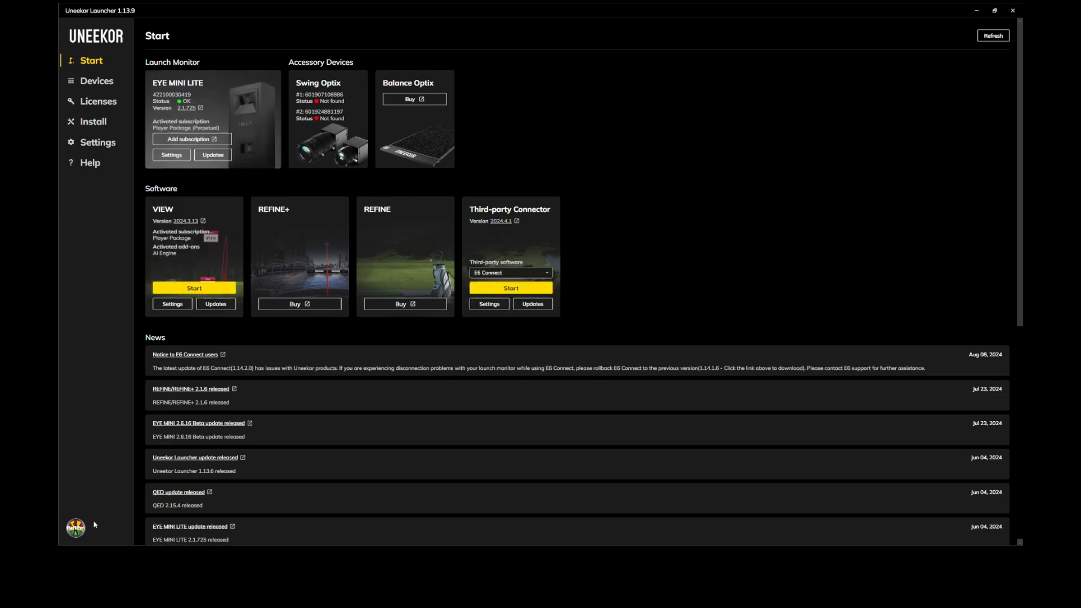
mouse_move(95, 309)
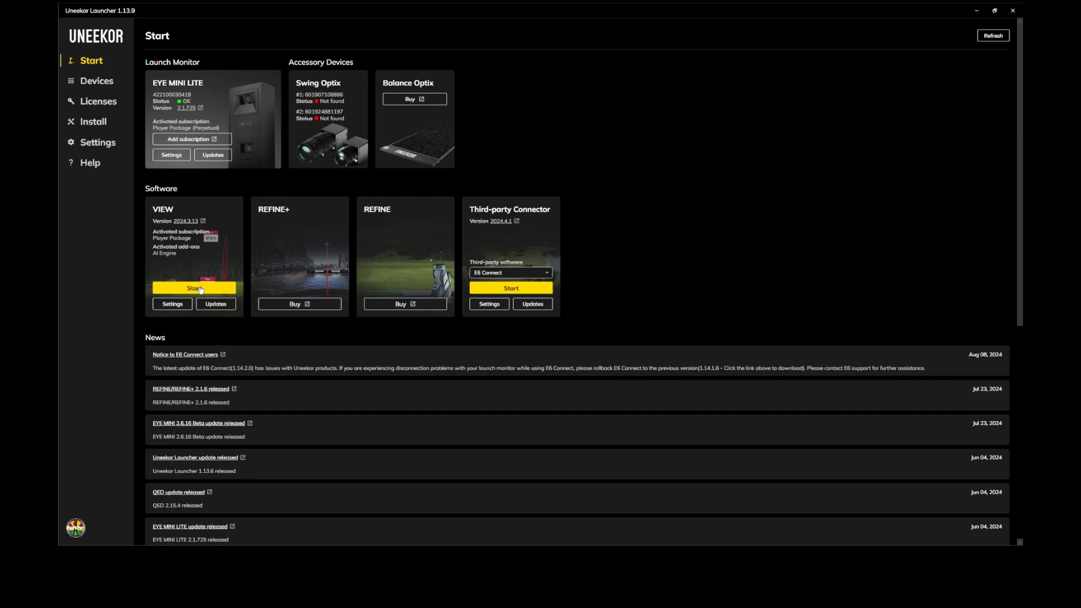
Step: Start VIEW from its card and close the yellow 'VIEW has been started' banner
click(194, 288)
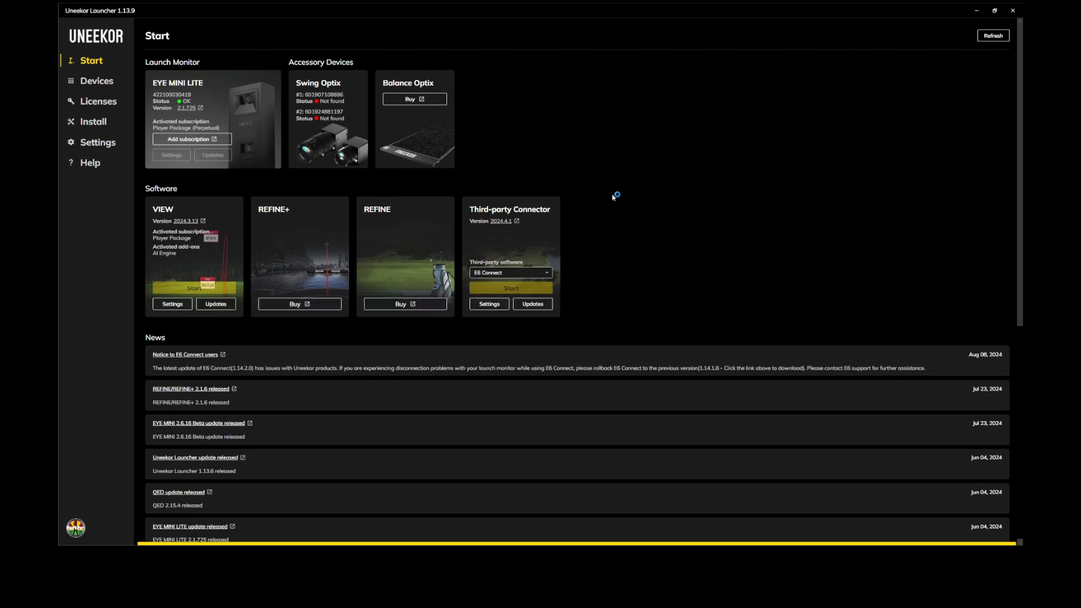
click(193, 288)
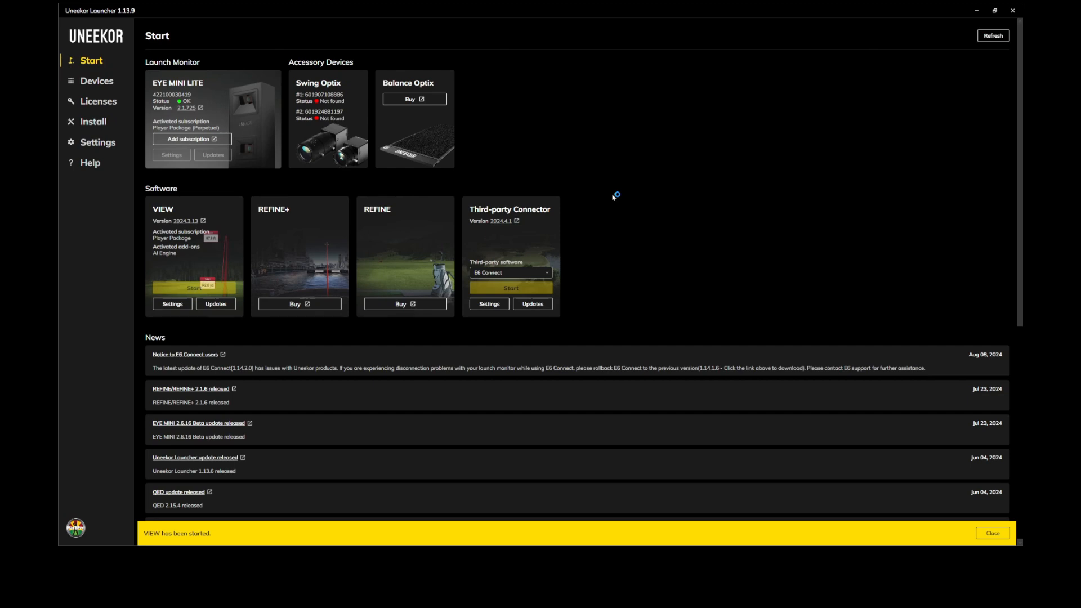
click(194, 287)
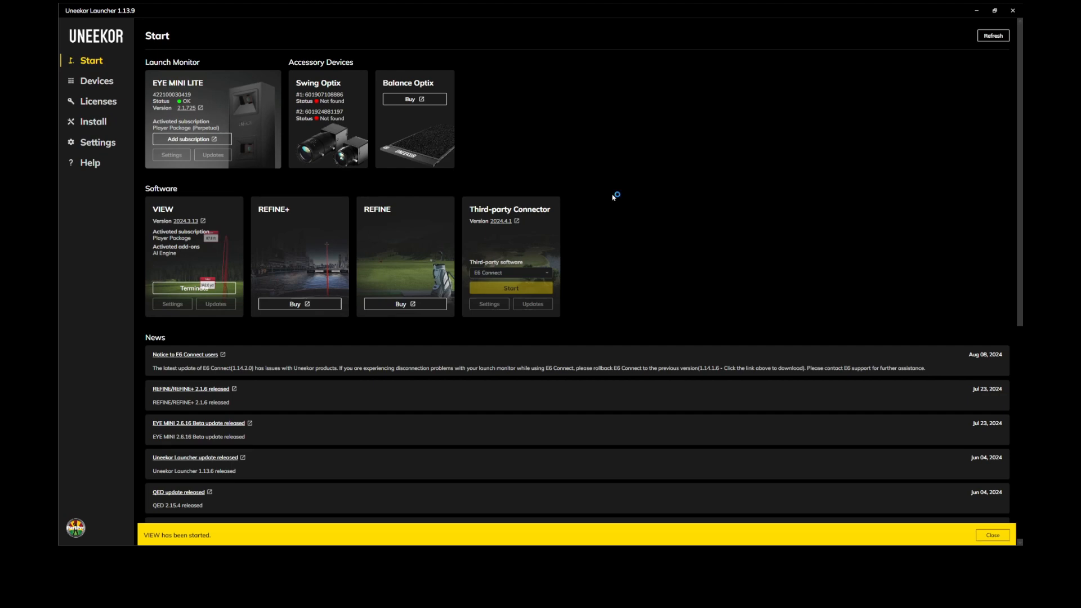
click(991, 535)
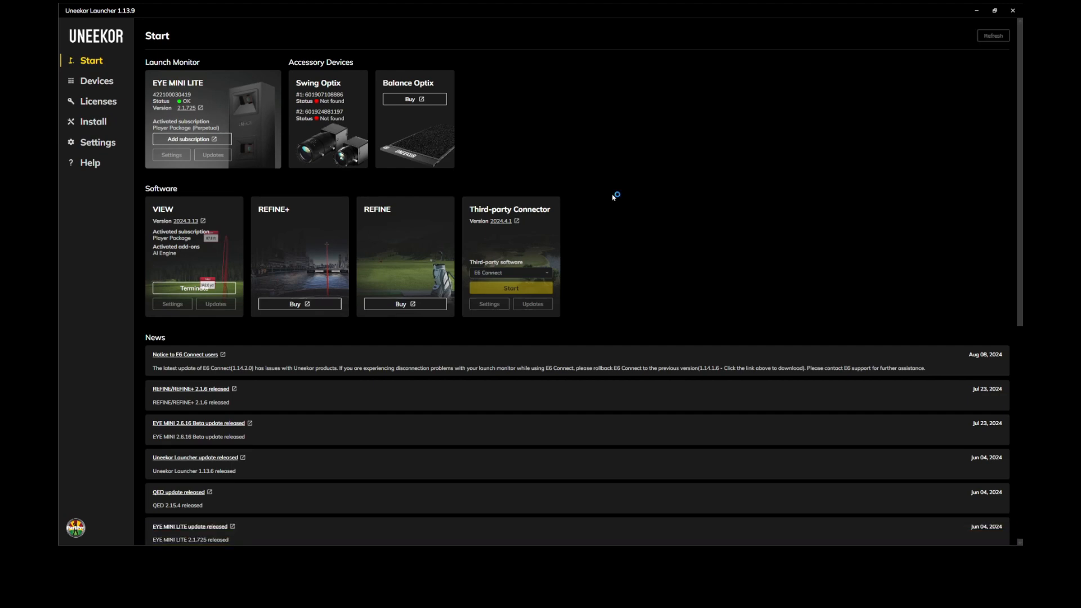
mouse_move(612, 198)
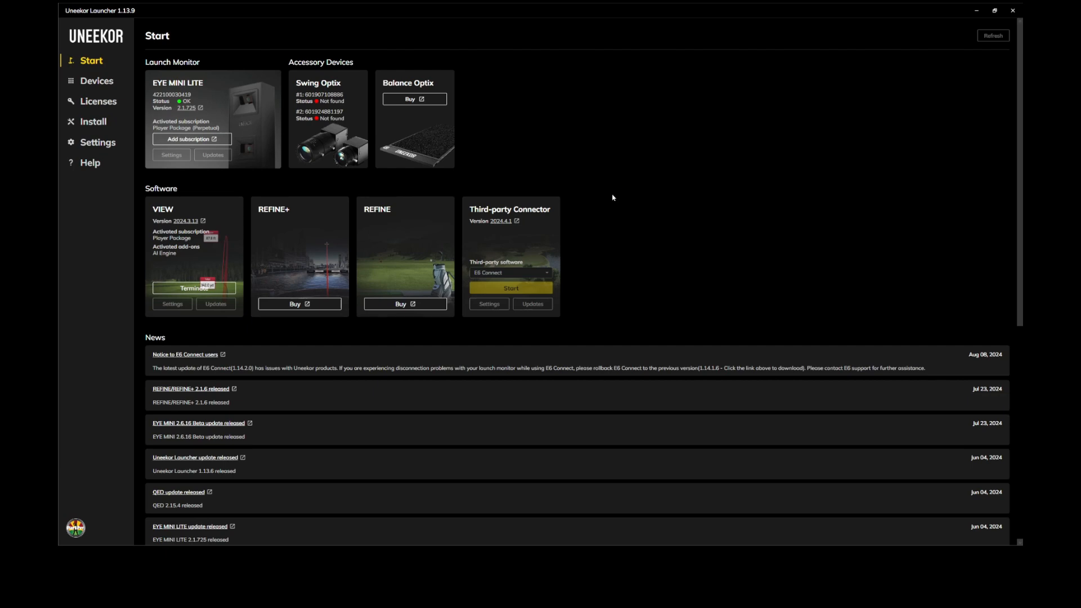